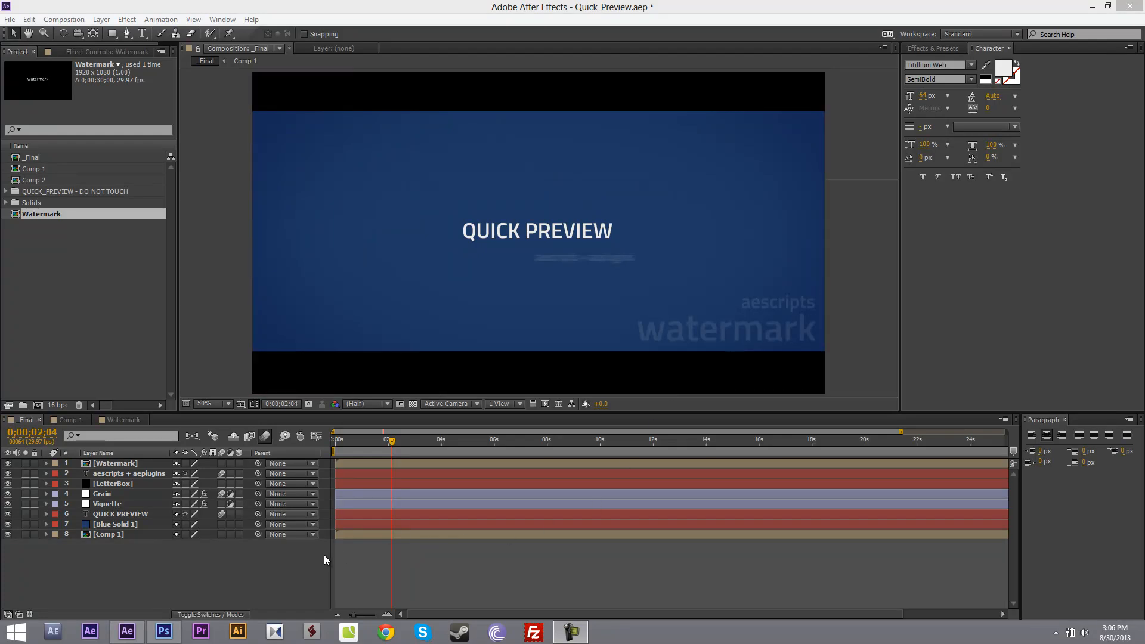
mouse_move(244, 579)
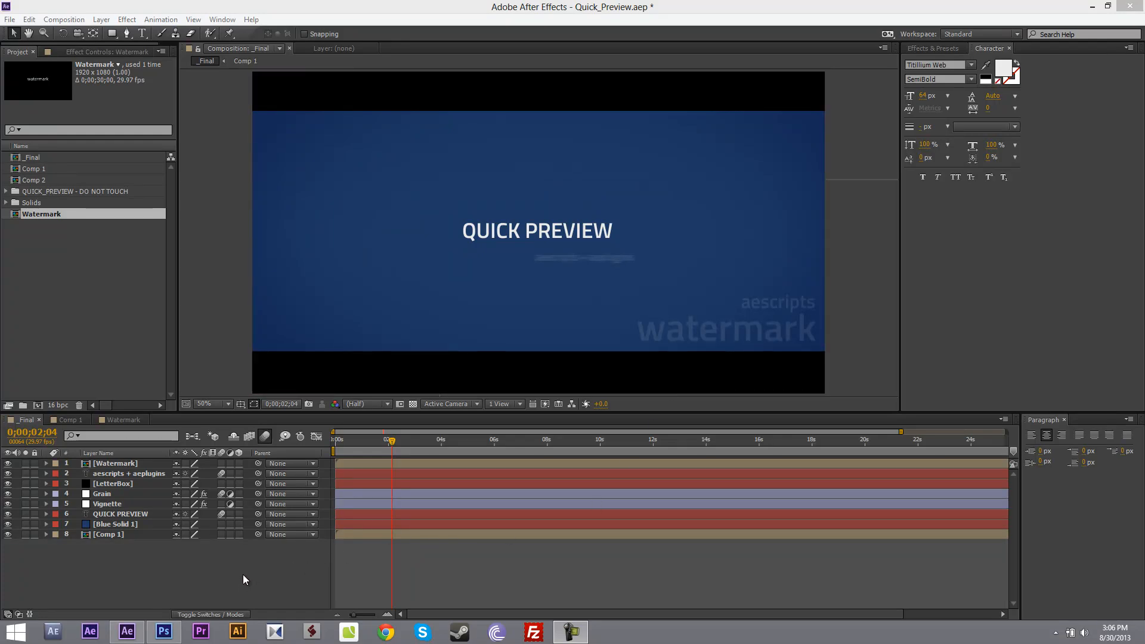
mouse_move(248, 579)
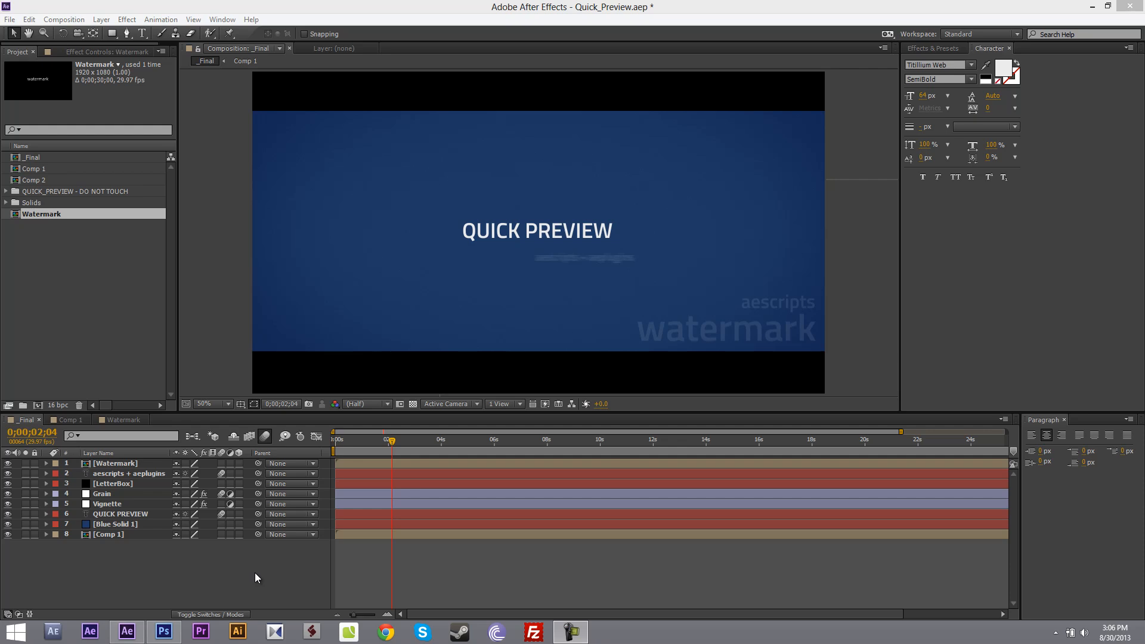
- Dock the Quick Preview.jsxbin panel from the Window menu and return to selection group 1
left_click(221, 19)
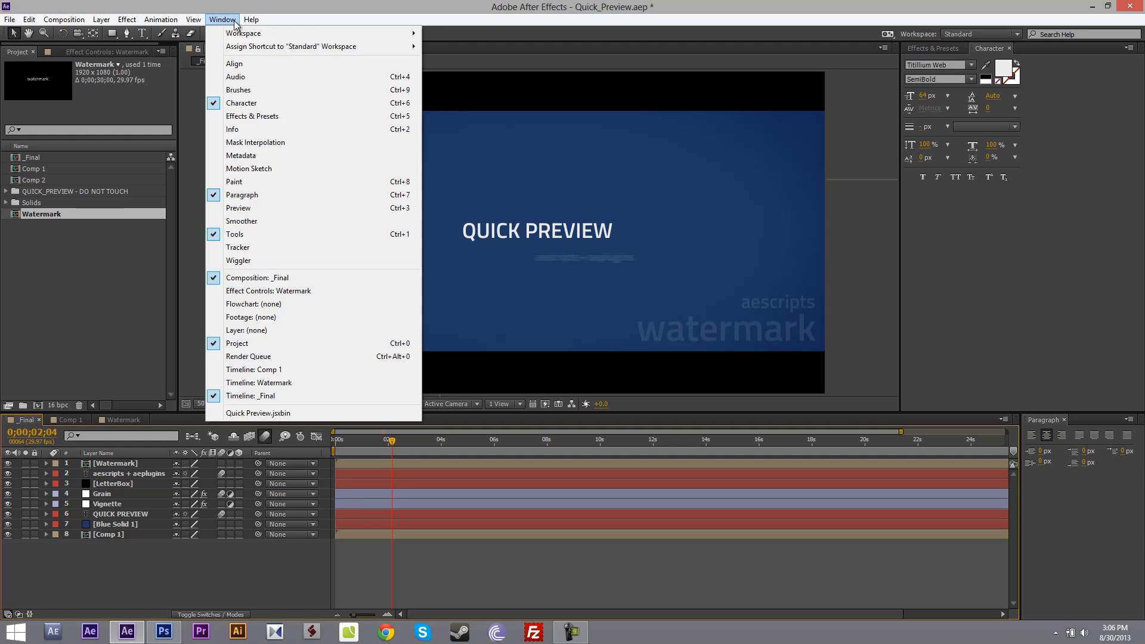
left_click(256, 412)
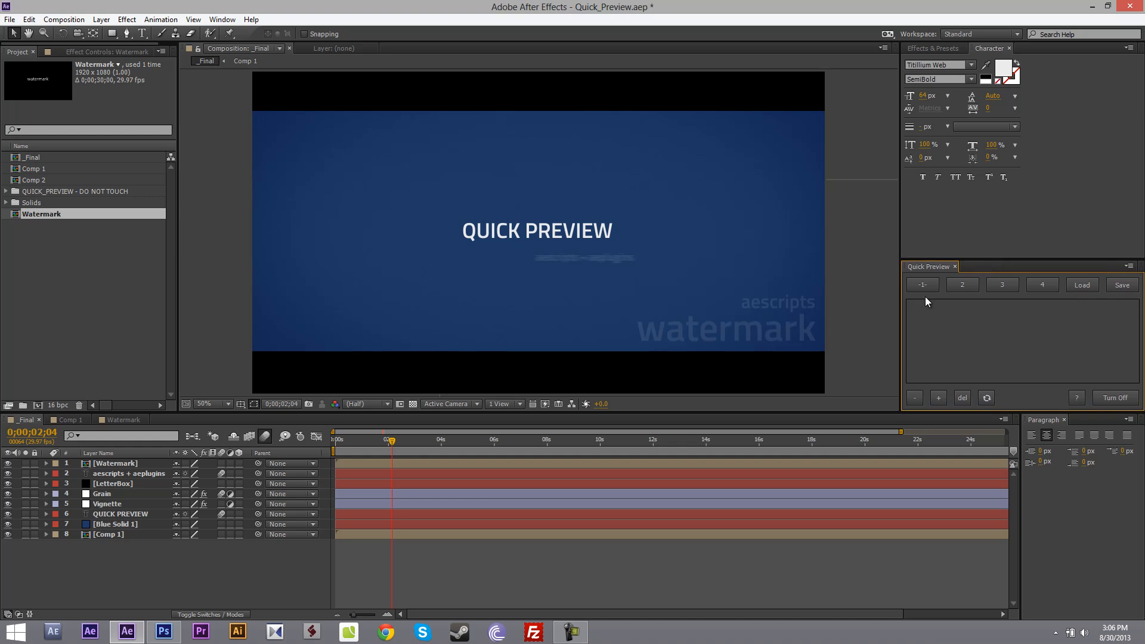
left_click(1041, 284)
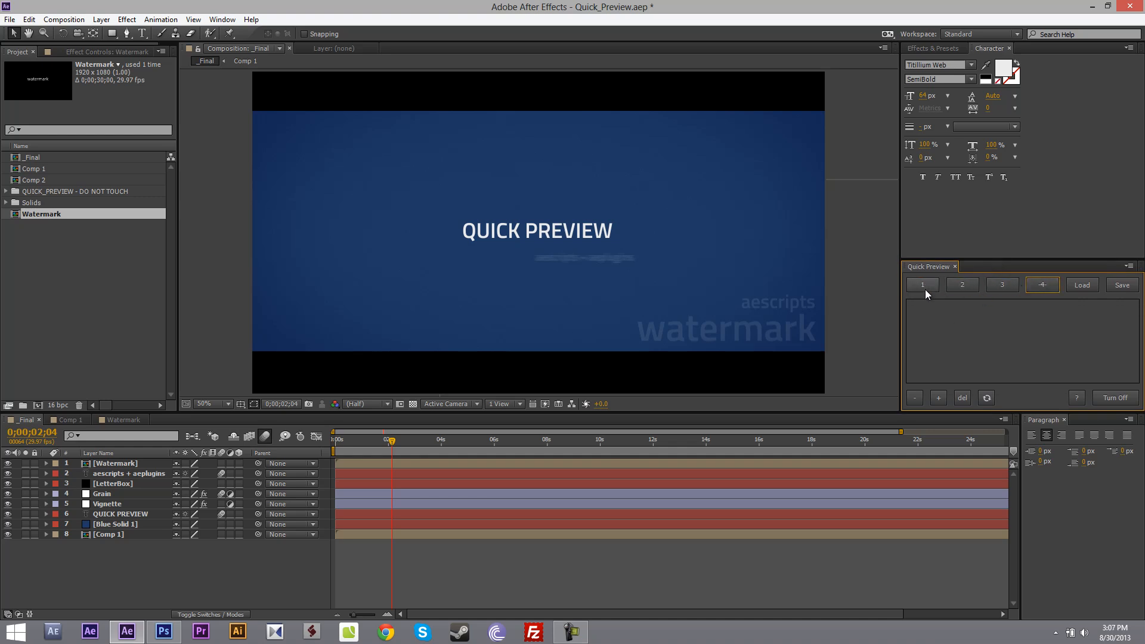
left_click(921, 284)
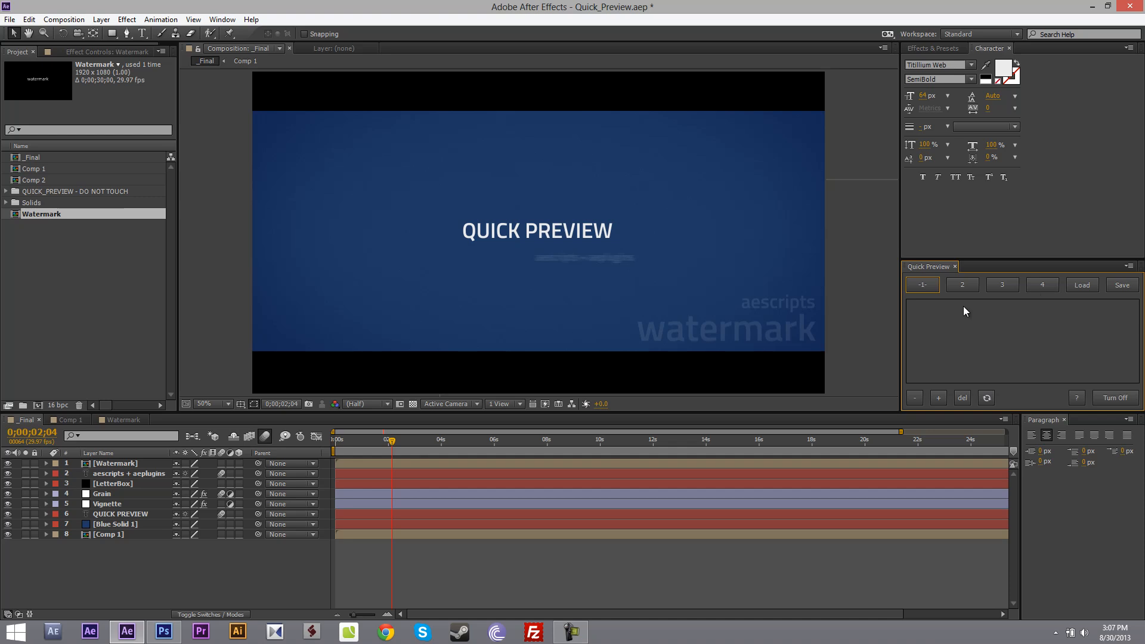
mouse_move(923, 371)
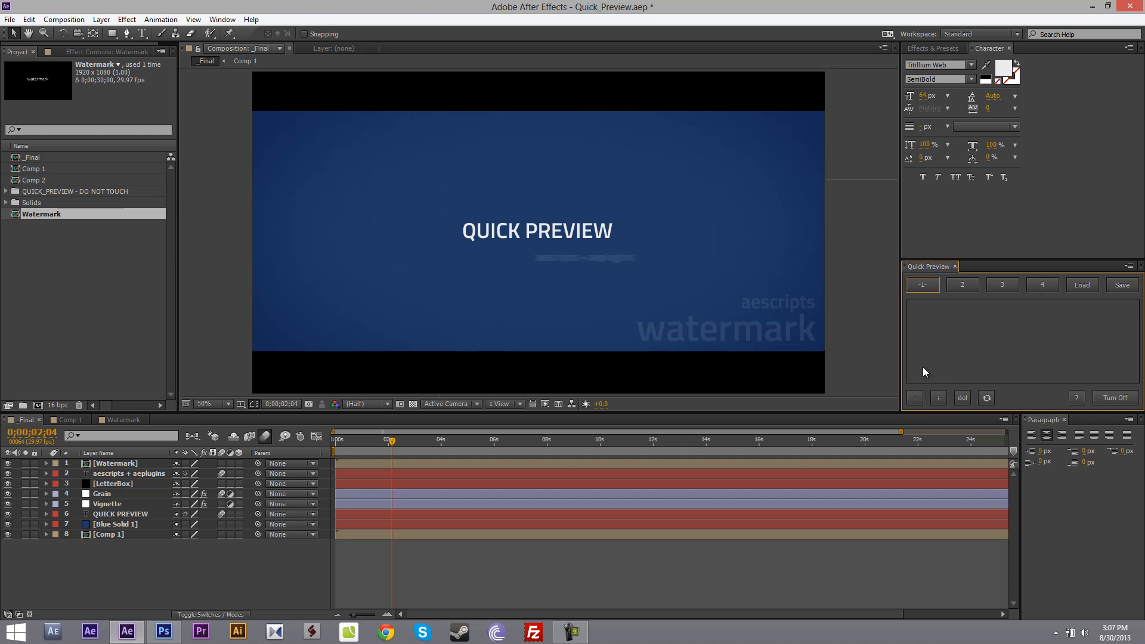
mouse_move(964, 310)
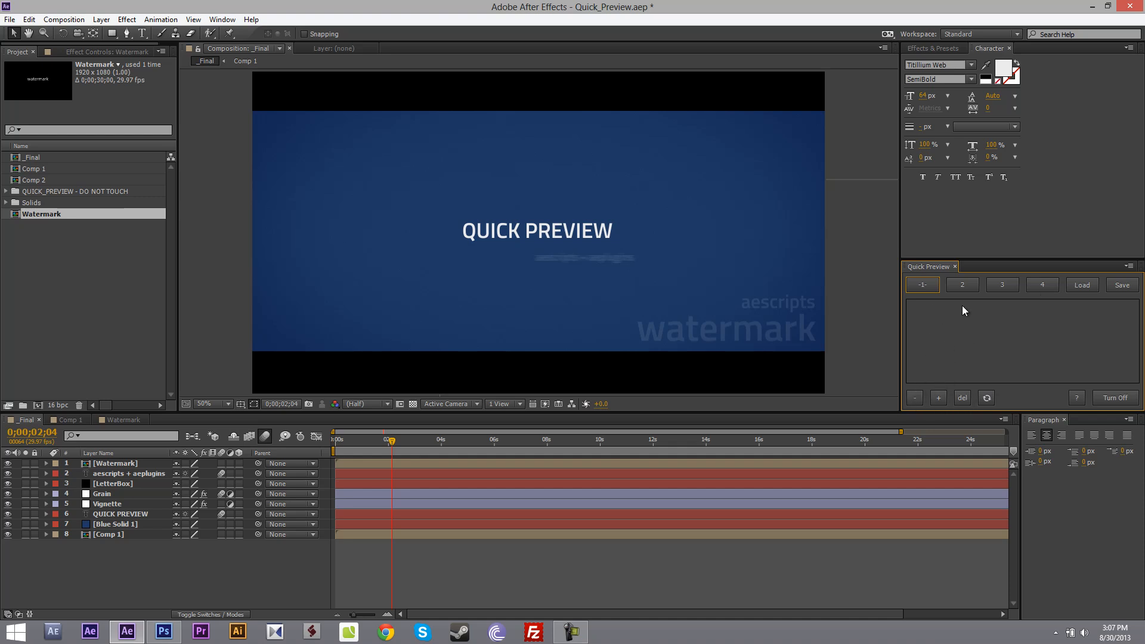
mouse_move(1099, 406)
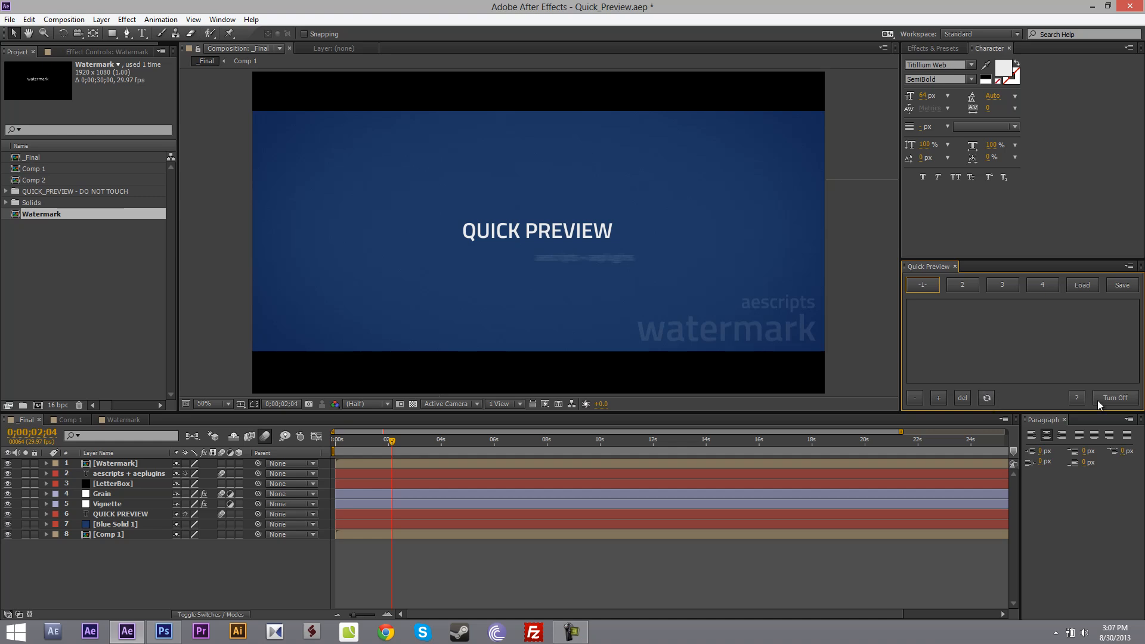
mouse_move(1112, 401)
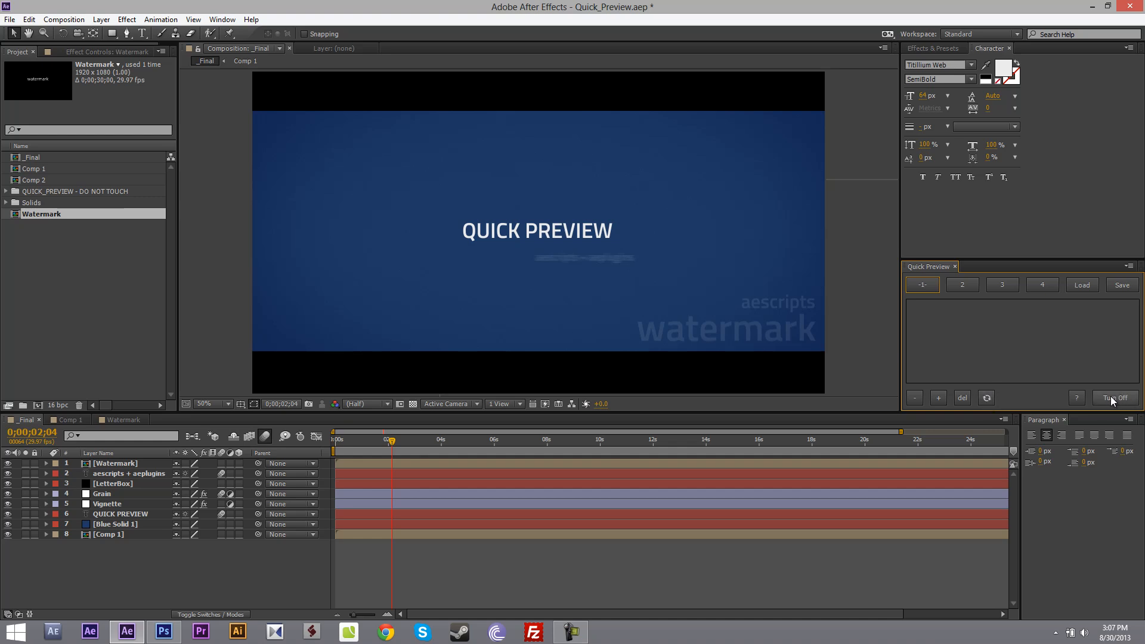
mouse_move(378, 446)
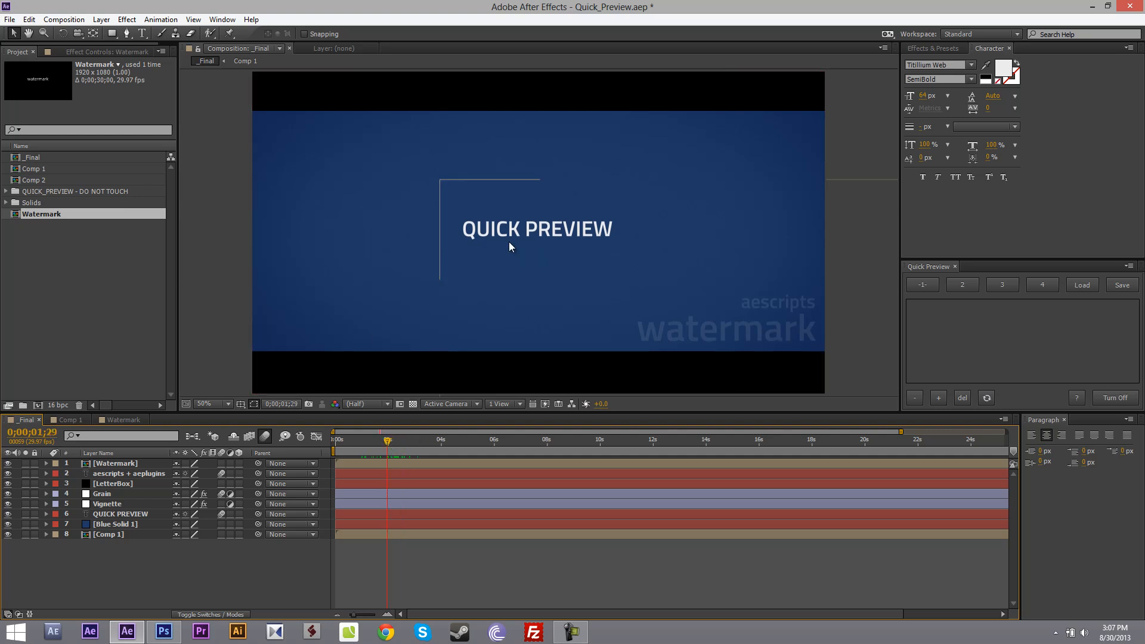
mouse_move(383, 348)
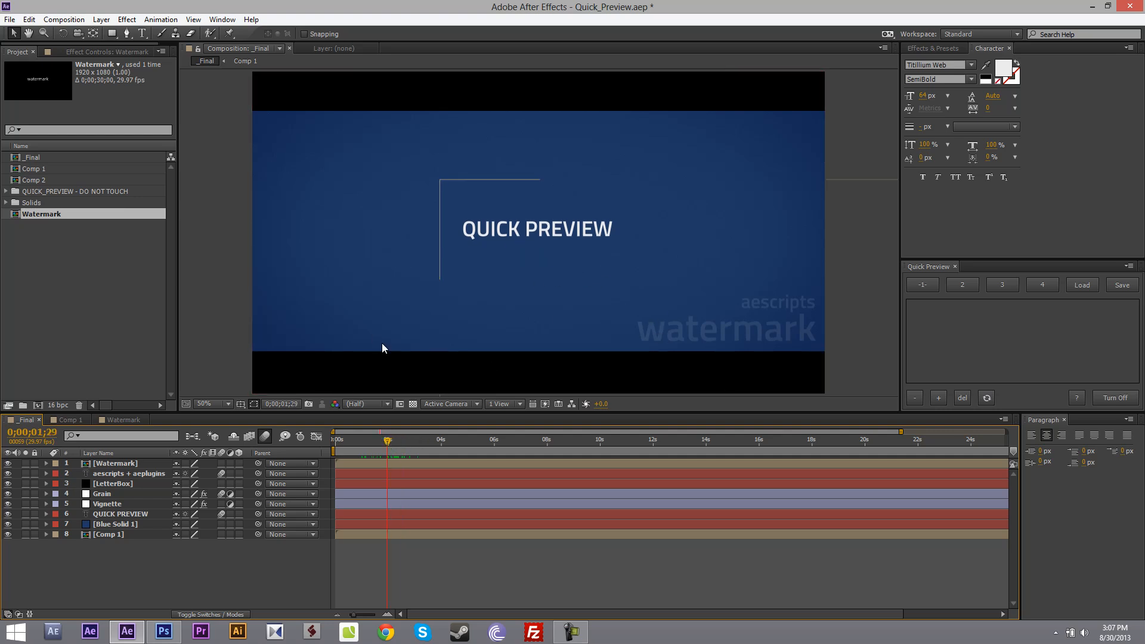
- Store the LetterBox, Grain and Vignette layers in group 1, then toggle them off and on
left_click(107, 493)
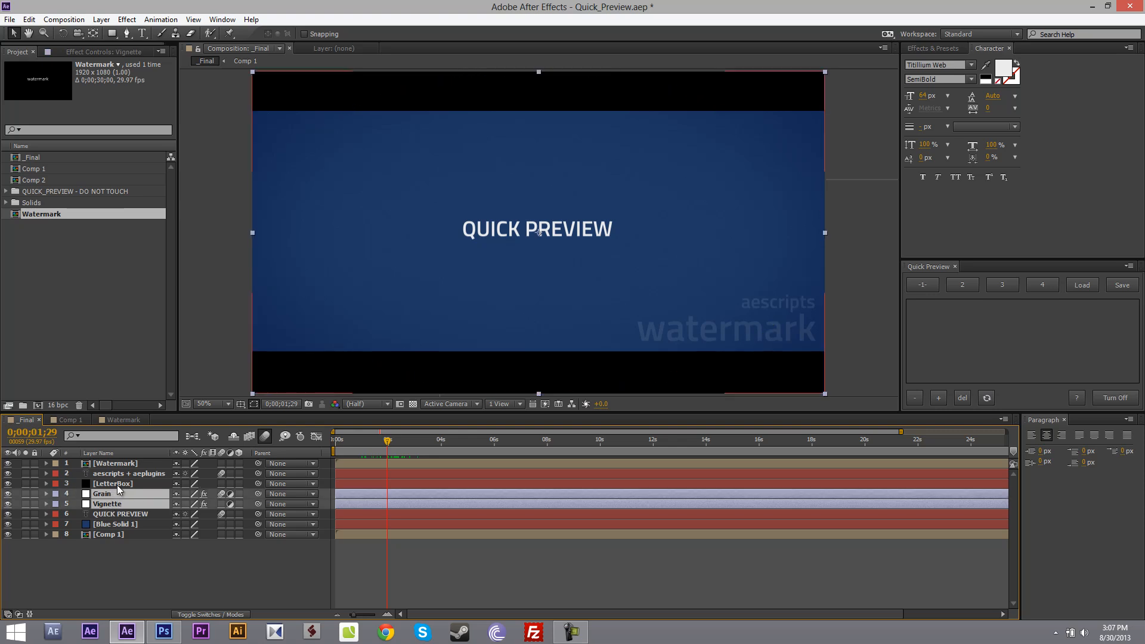
left_click(112, 484)
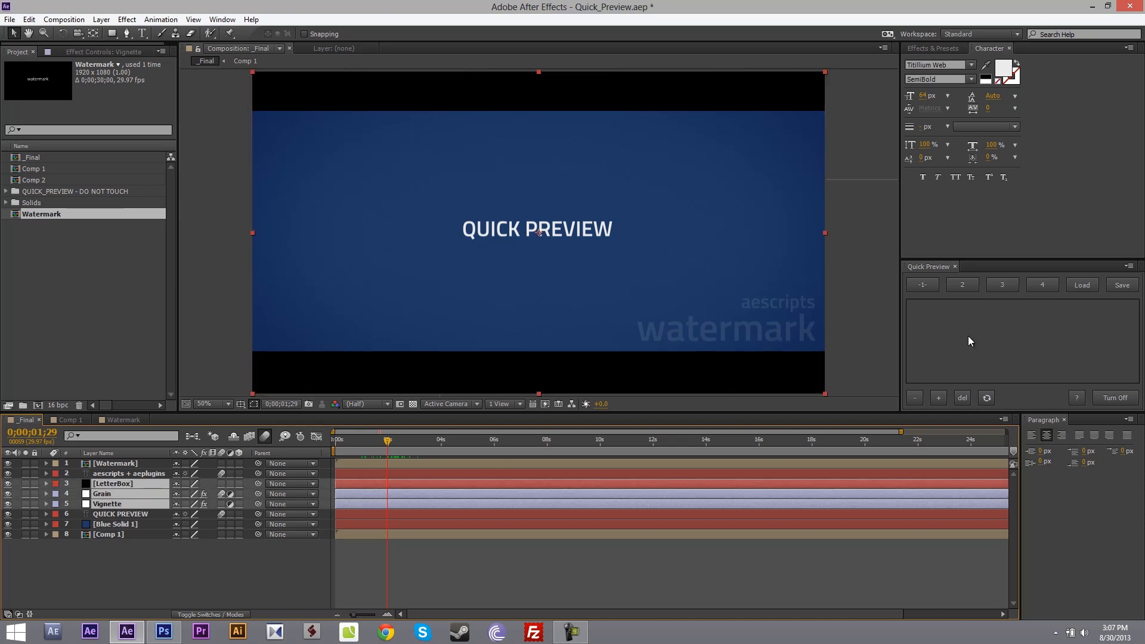
left_click(920, 285)
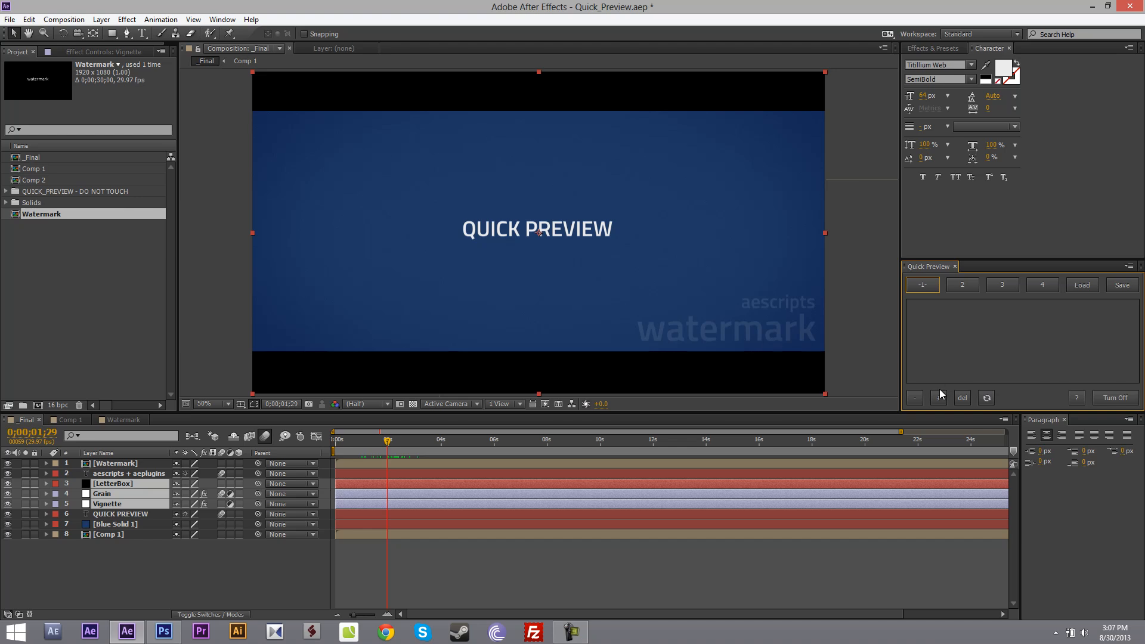
left_click(938, 397)
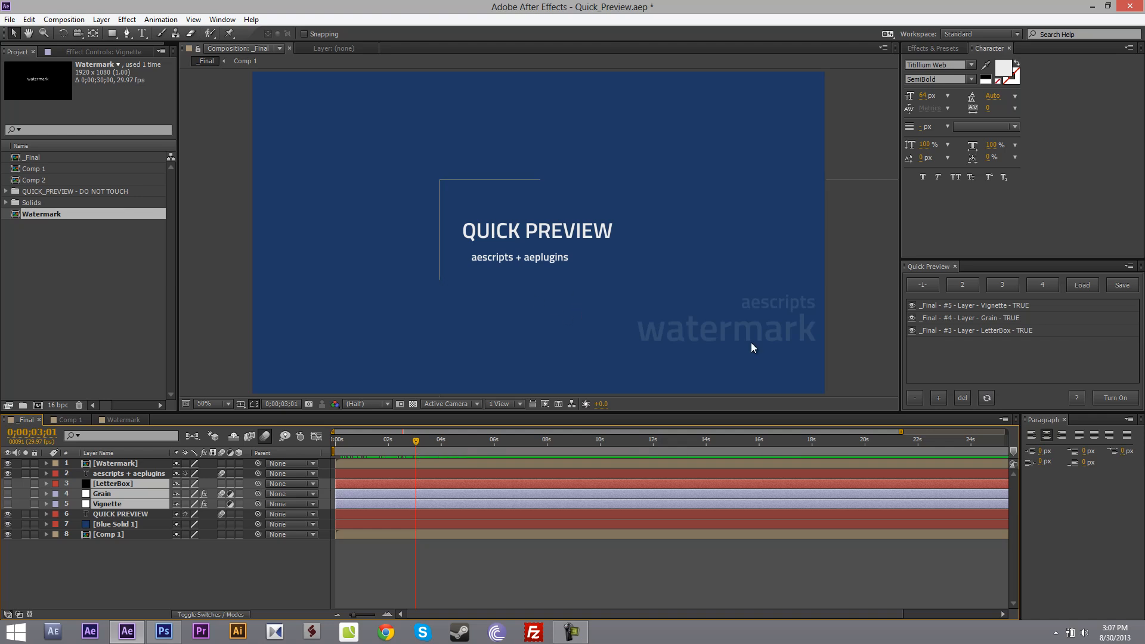
left_click(1113, 397)
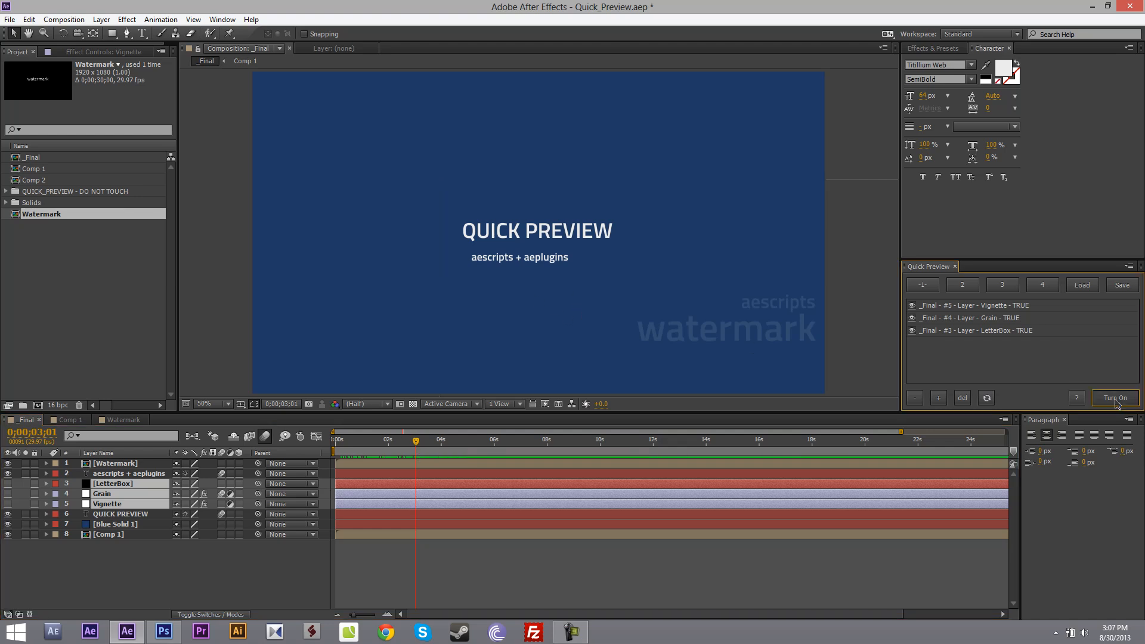
left_click(1114, 397)
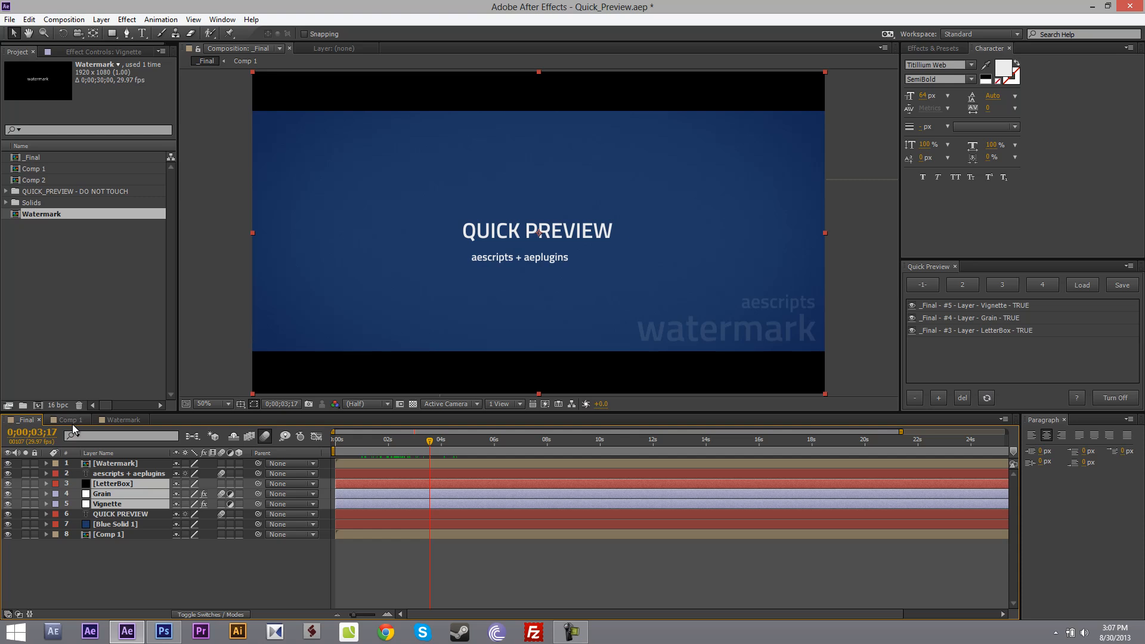
- Add the Watermark comp's aescripts and watermark text layers to group 1
left_click(113, 463)
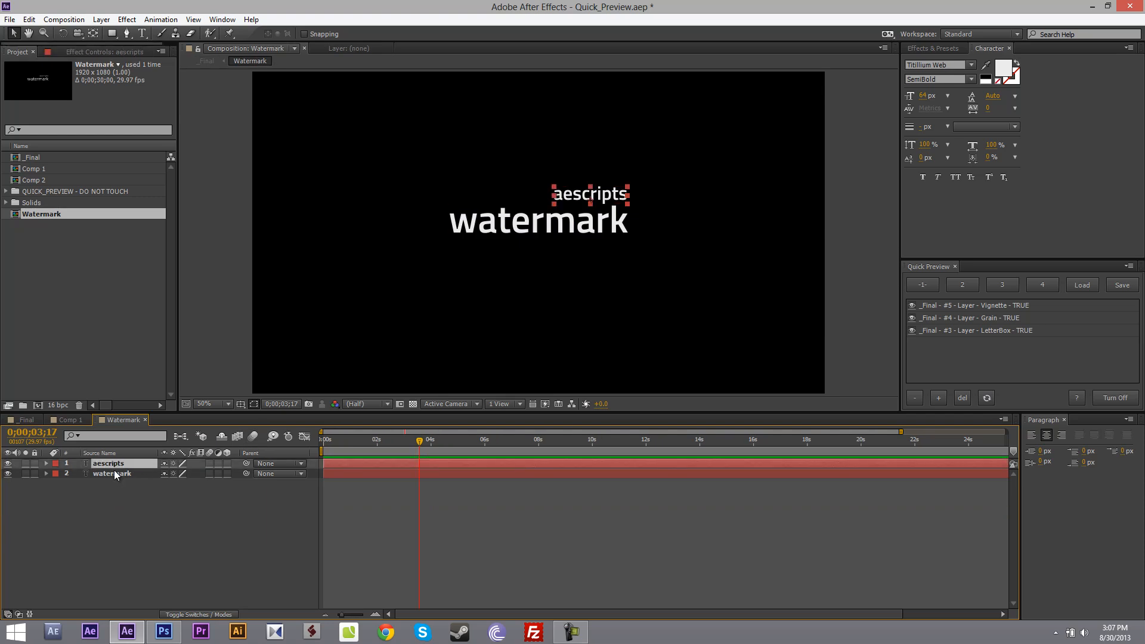
left_click(113, 473)
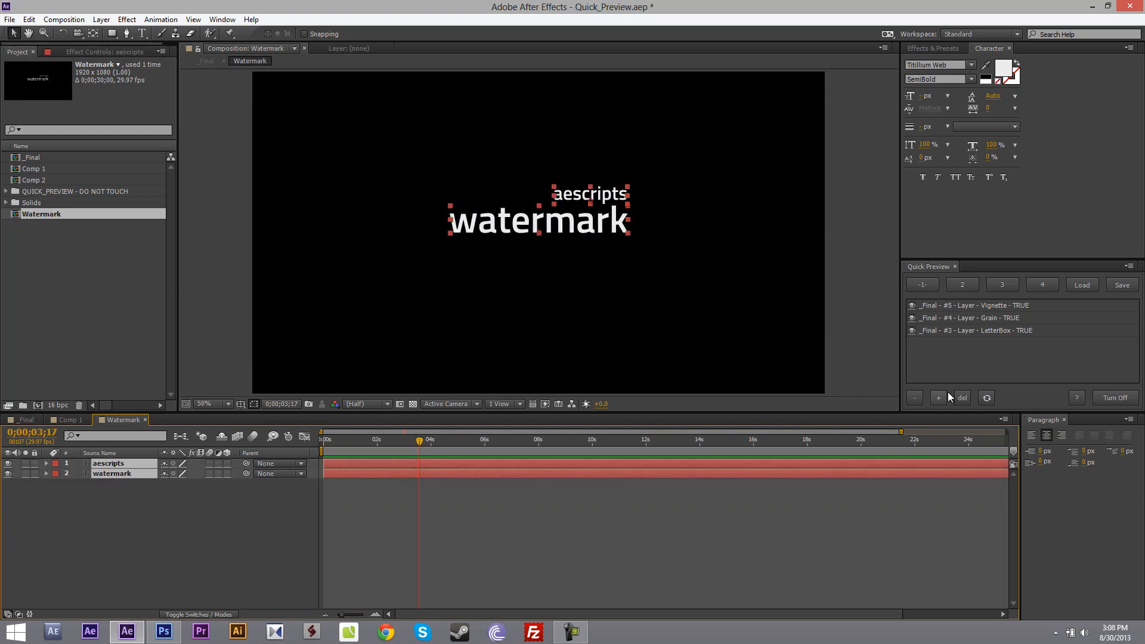
left_click(938, 397)
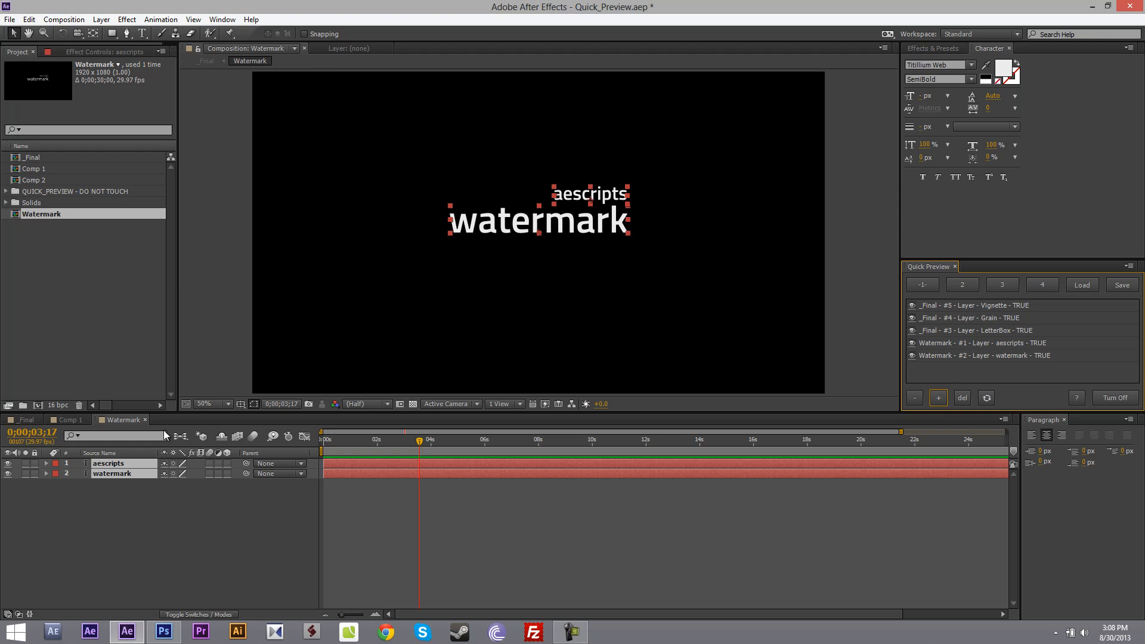
- Switch group 1 off in _Final, then move to Comp 1 with group 2 active
left_click(25, 419)
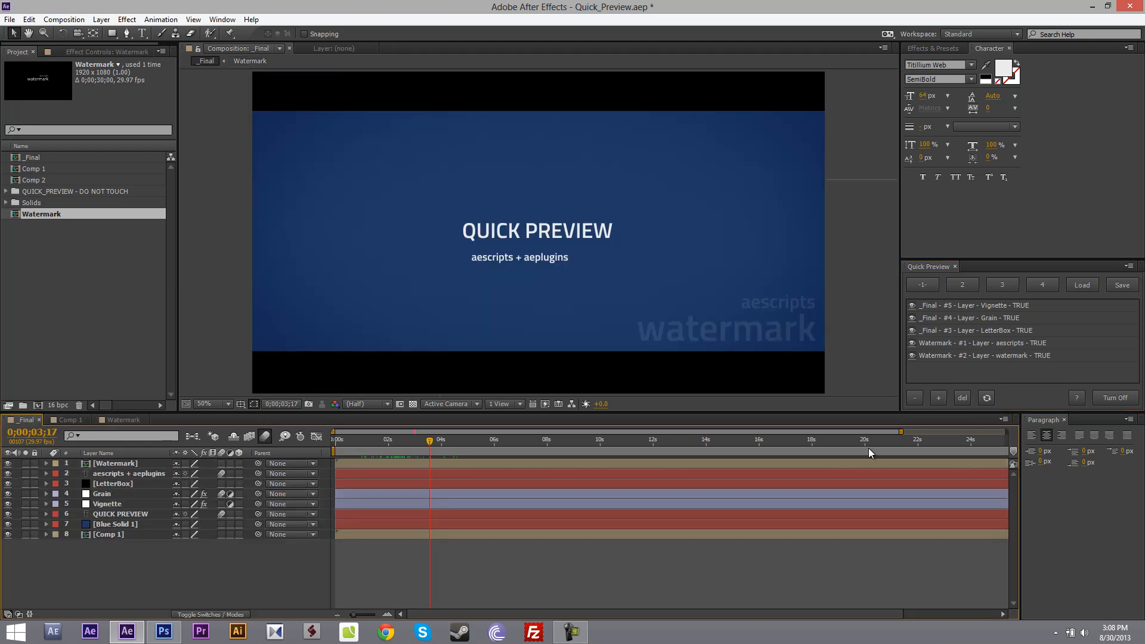
left_click(1114, 397)
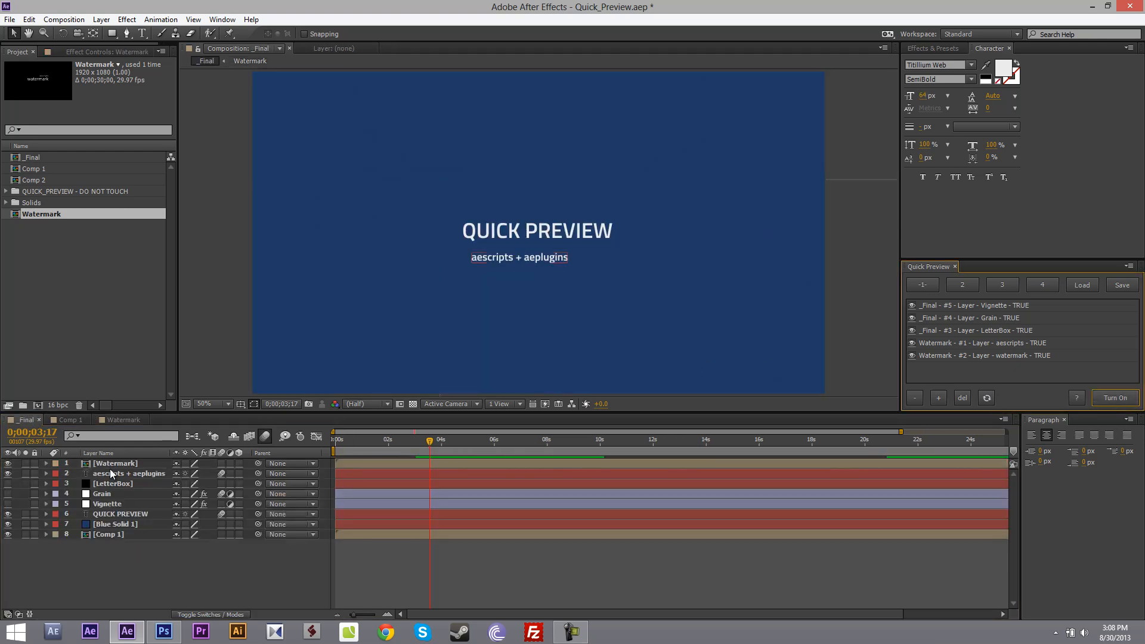
left_click(113, 462)
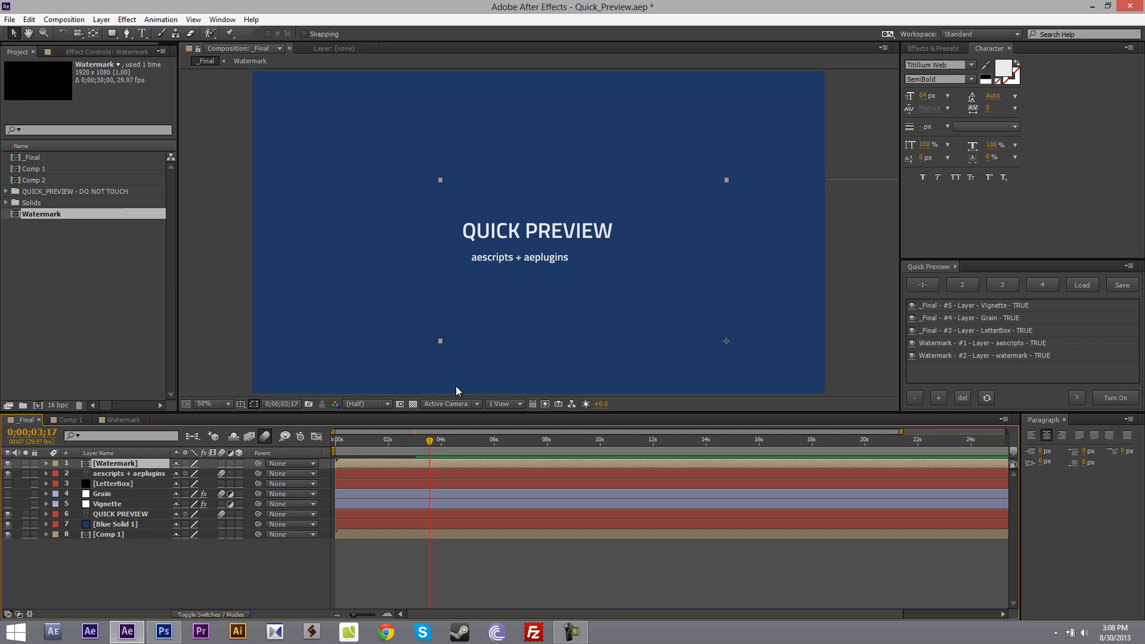
mouse_move(91, 420)
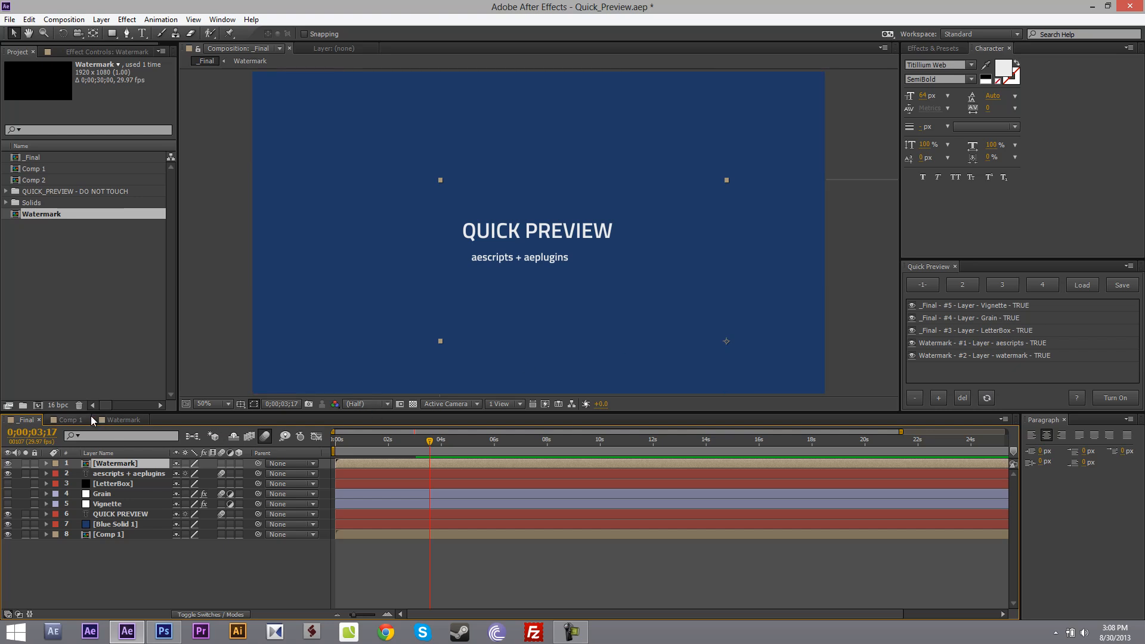
left_click(68, 420)
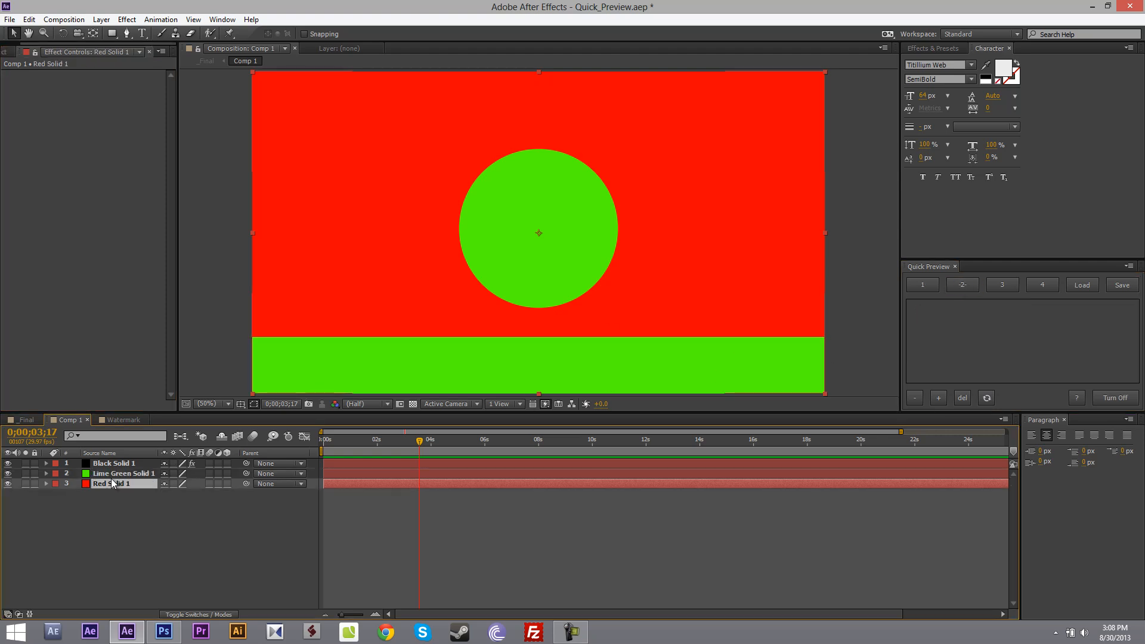
- Store Comp 1's Circle effect and lime solid's Mask 1 in group 2, toggling them off and on
left_click(114, 463)
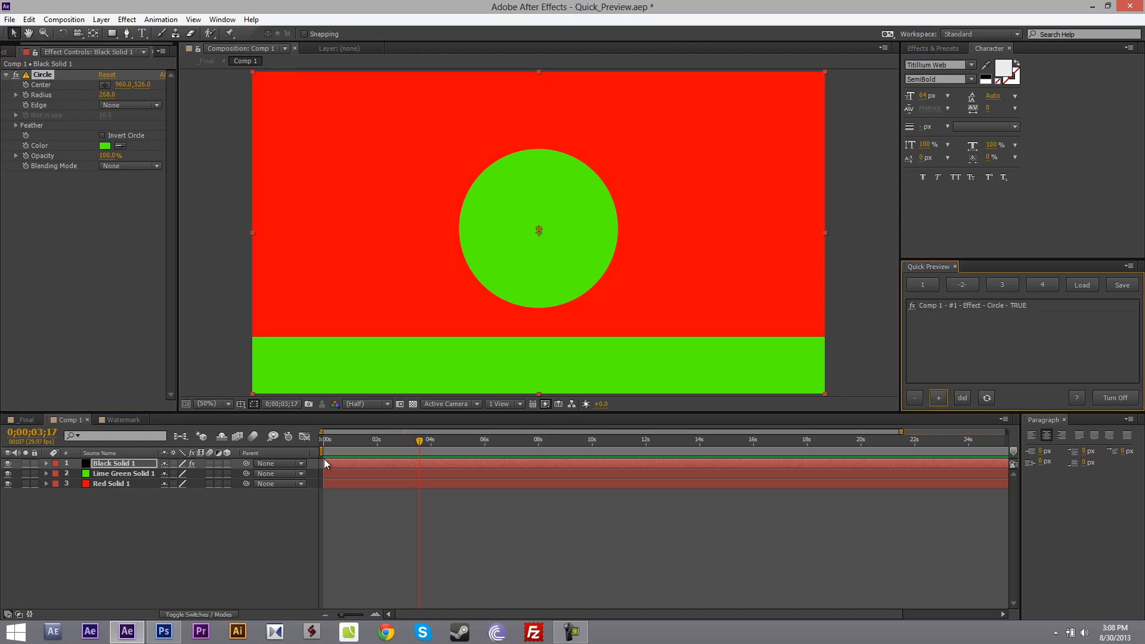
left_click(124, 473)
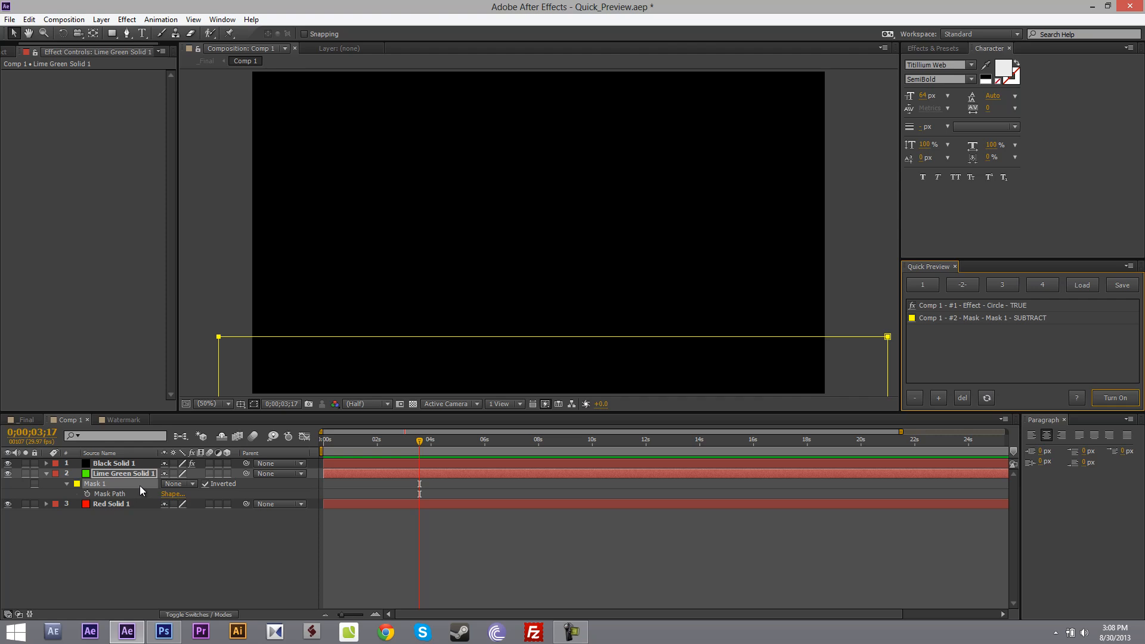
left_click(113, 463)
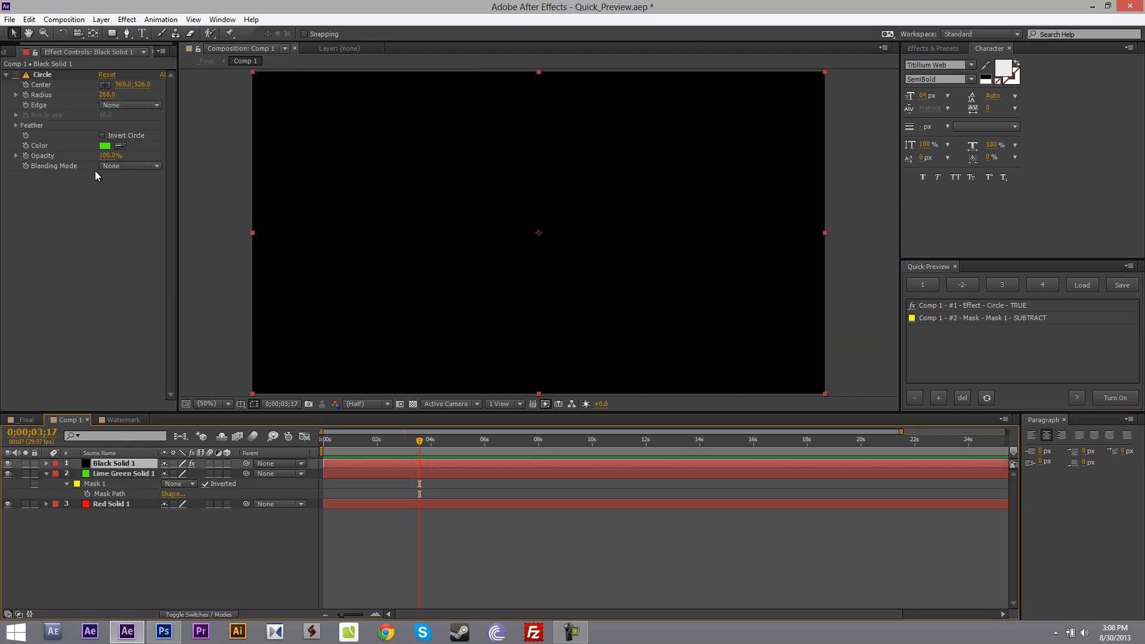
left_click(1114, 397)
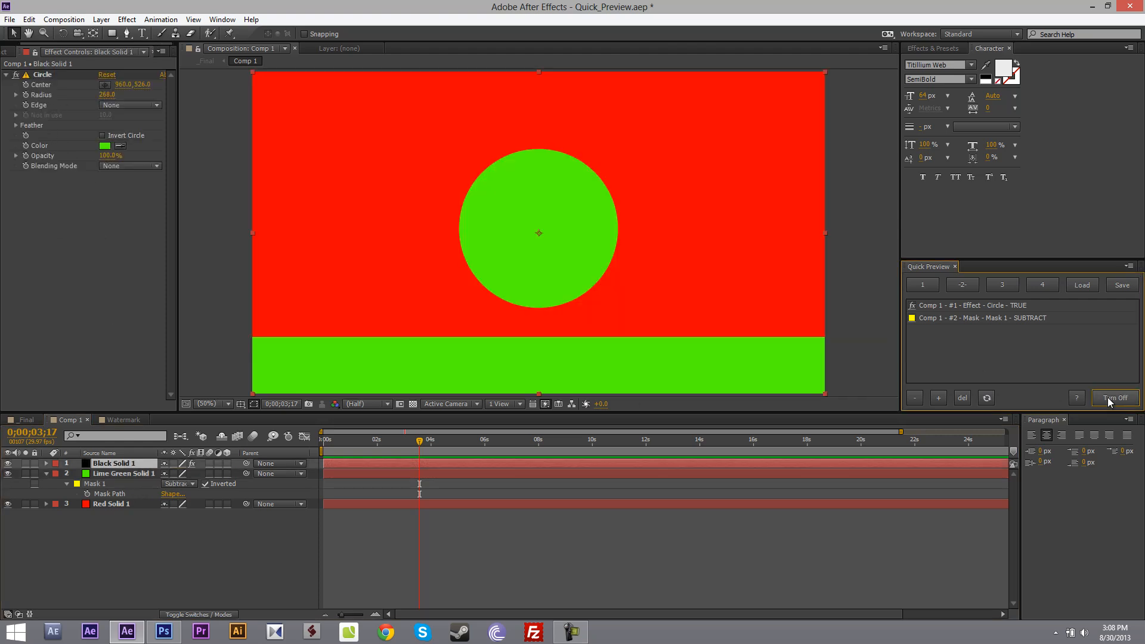
left_click(1115, 397)
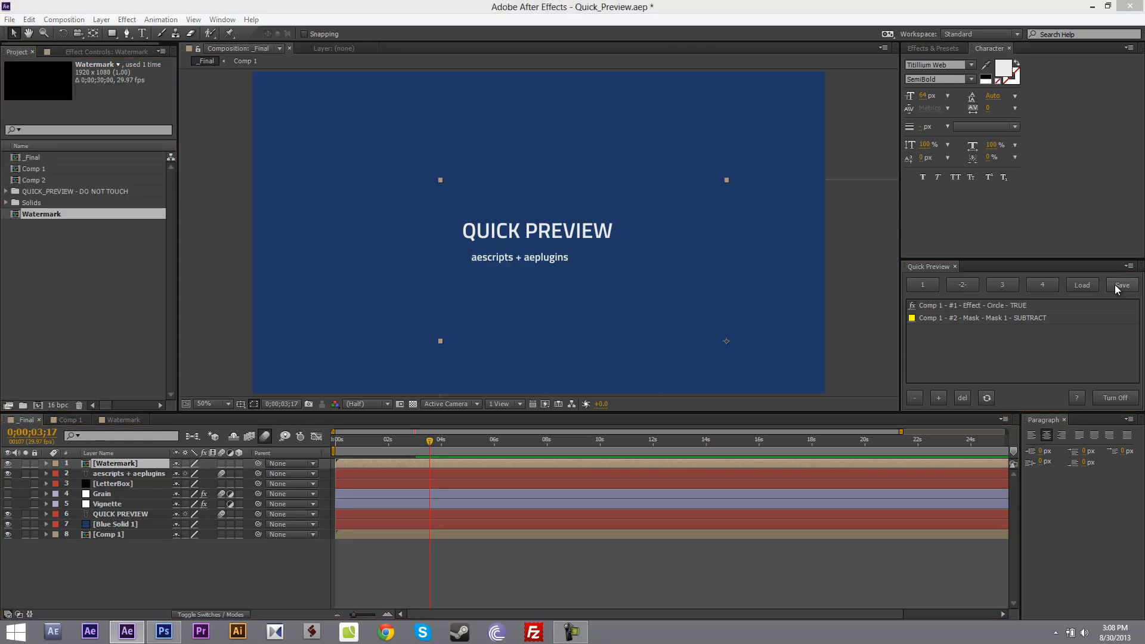
- Save the Quick Preview selection sets and dismiss the Script Alert
left_click(1121, 285)
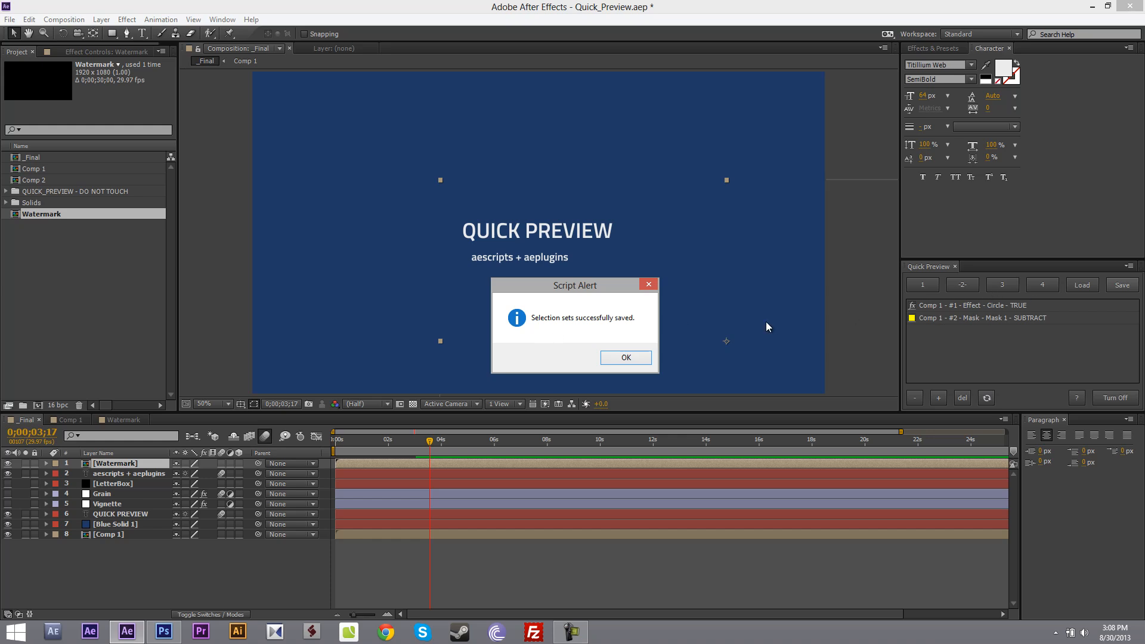
mouse_move(626, 334)
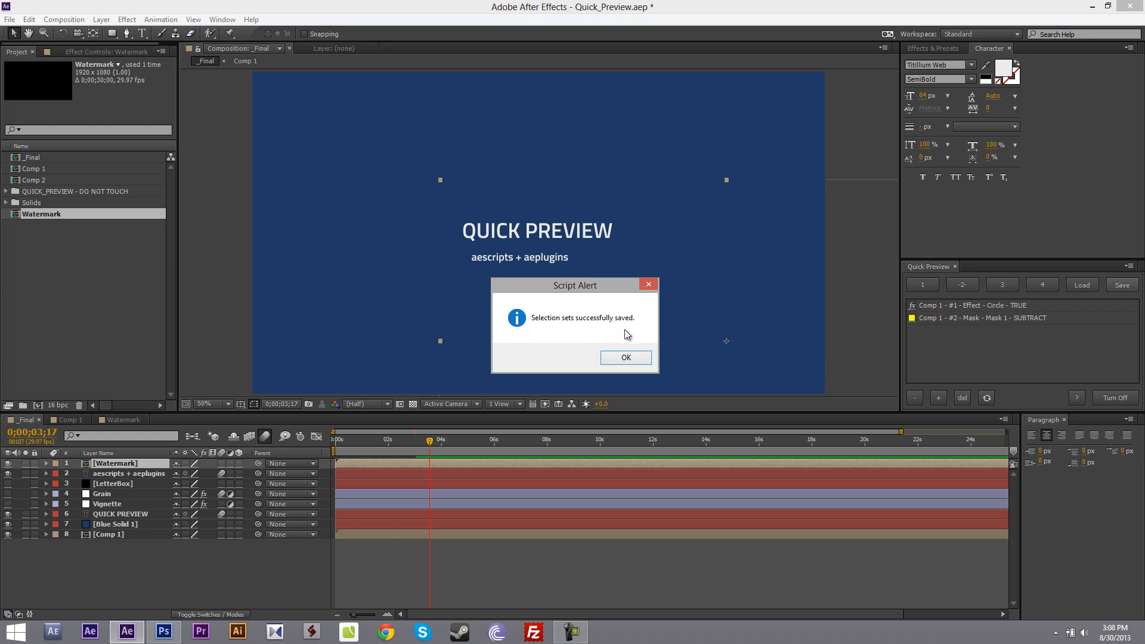
left_click(624, 357)
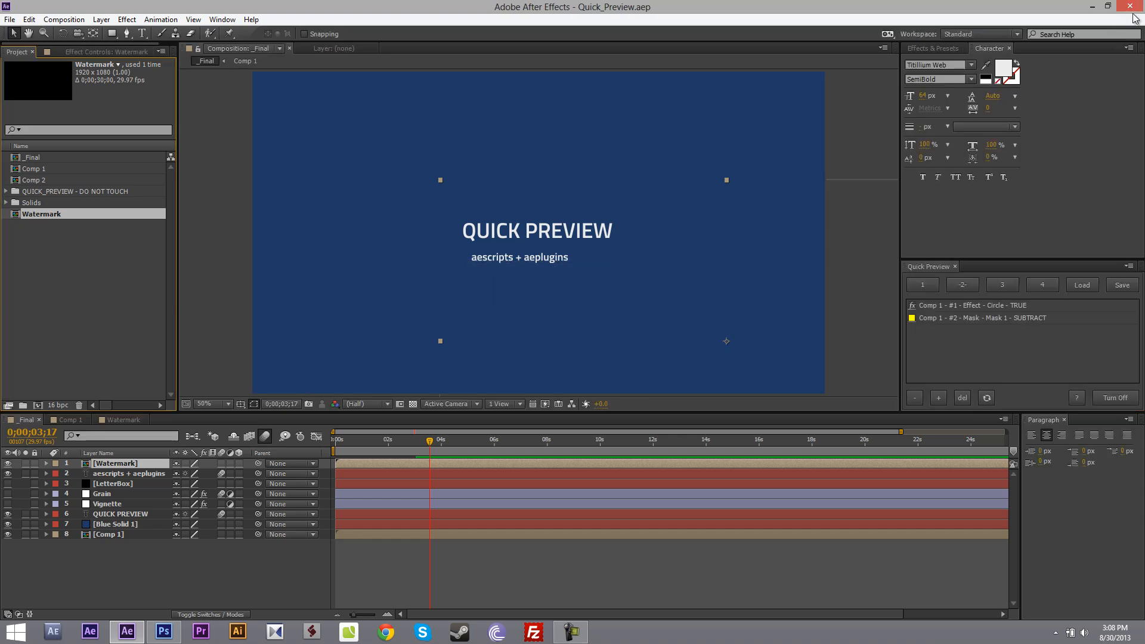
- Quit After Effects and reopen Quick_Preview.aep from Recent Projects
left_click(1109, 6)
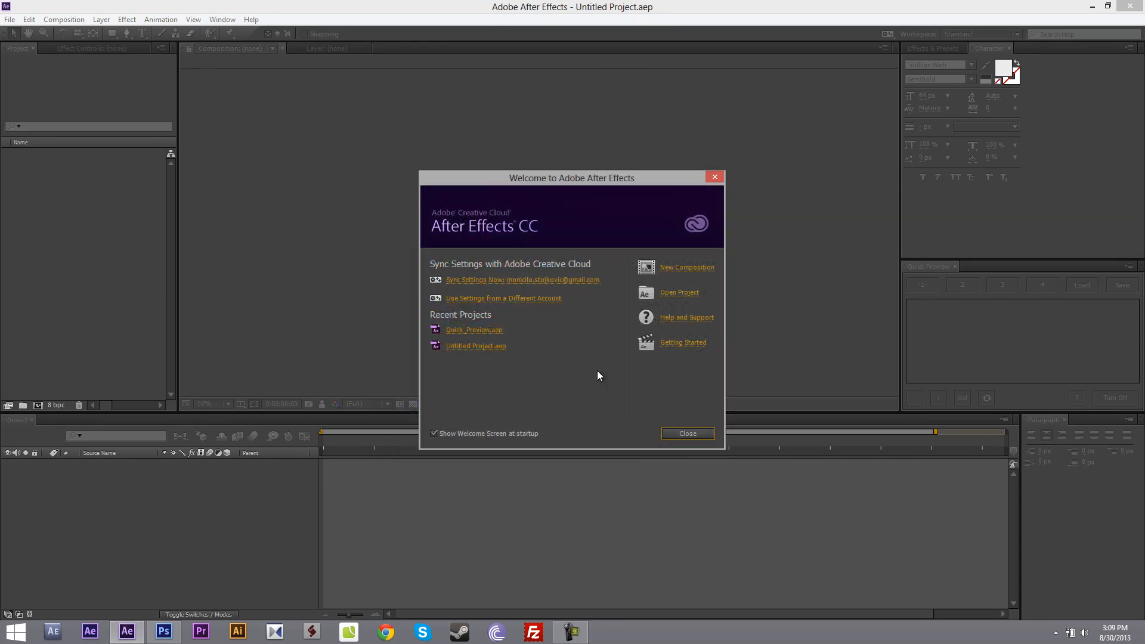
left_click(473, 329)
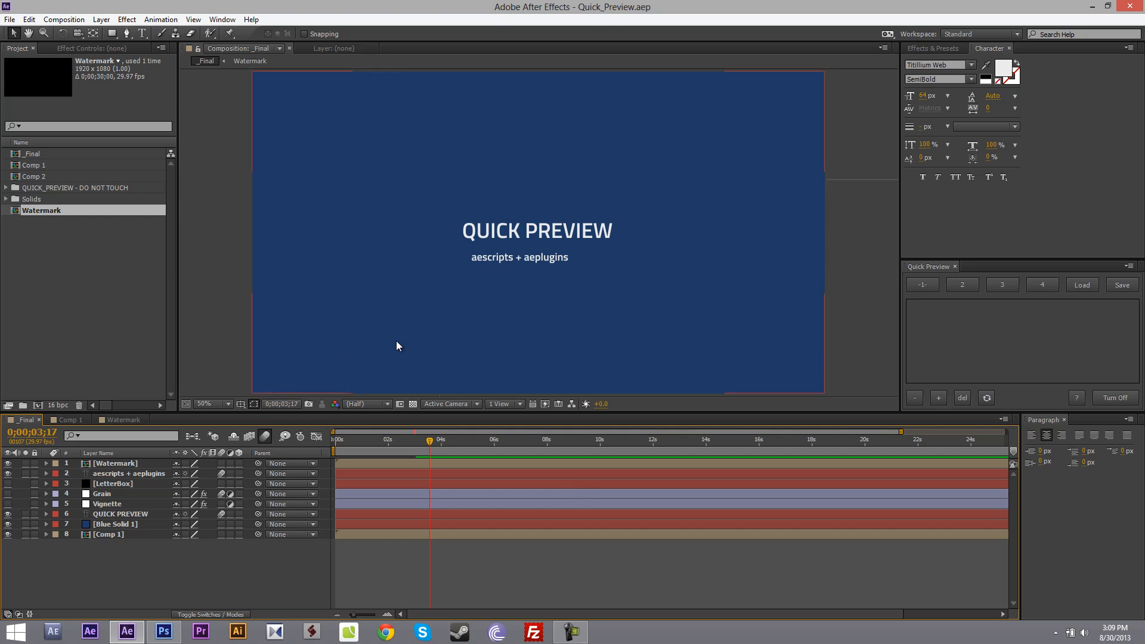
- Load the saved selection sets, dismiss the alert, and turn group 1's layers back on
left_click(1081, 285)
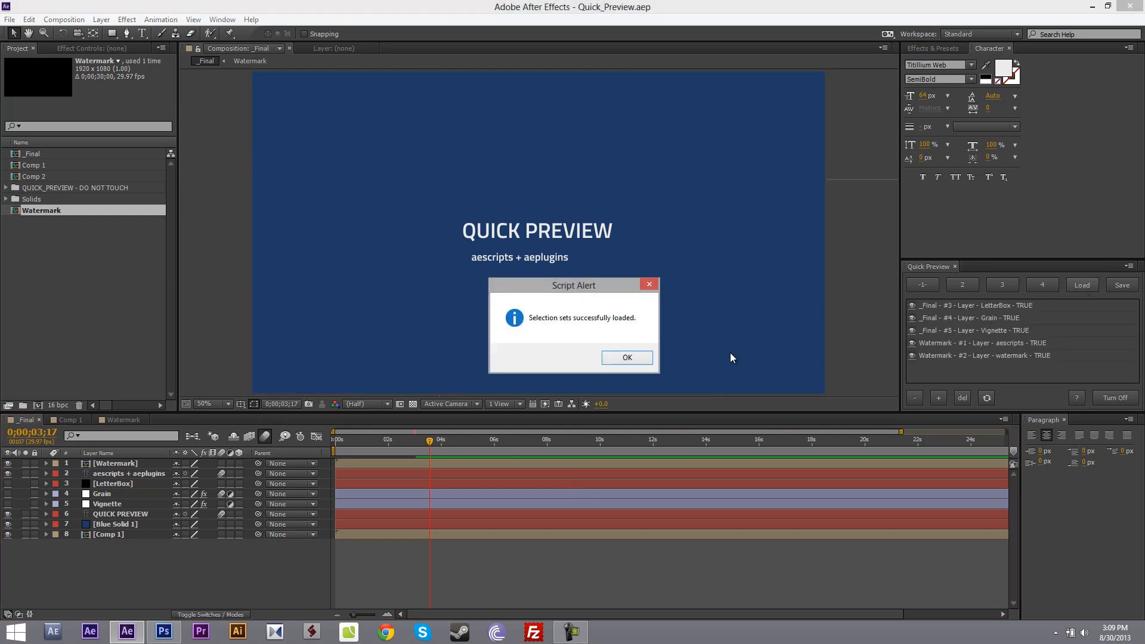
left_click(626, 358)
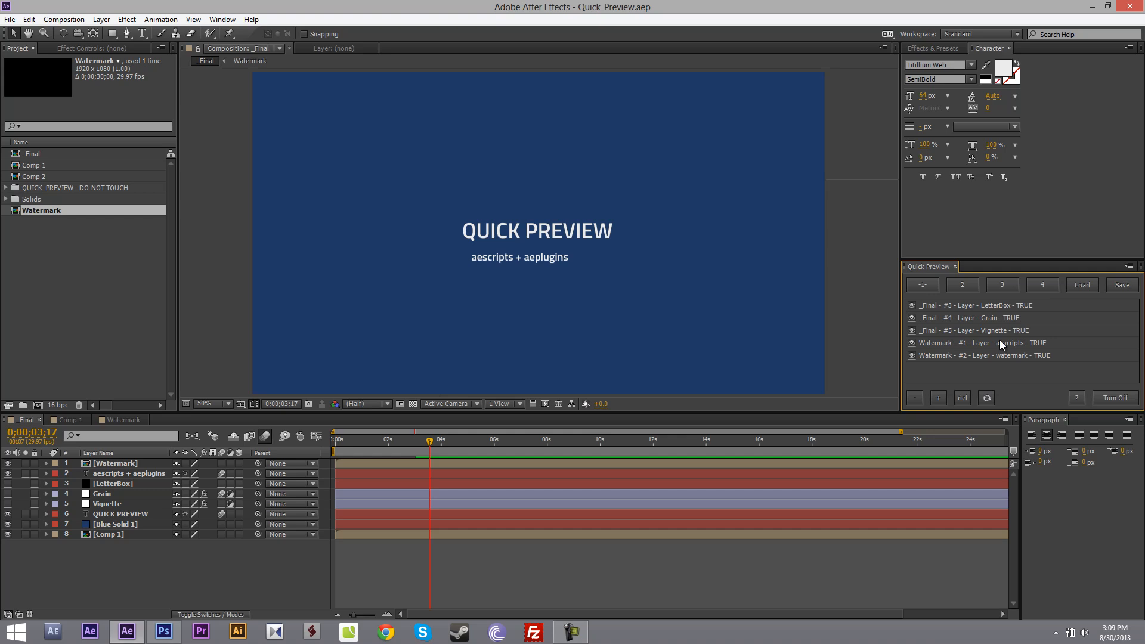
left_click(1115, 397)
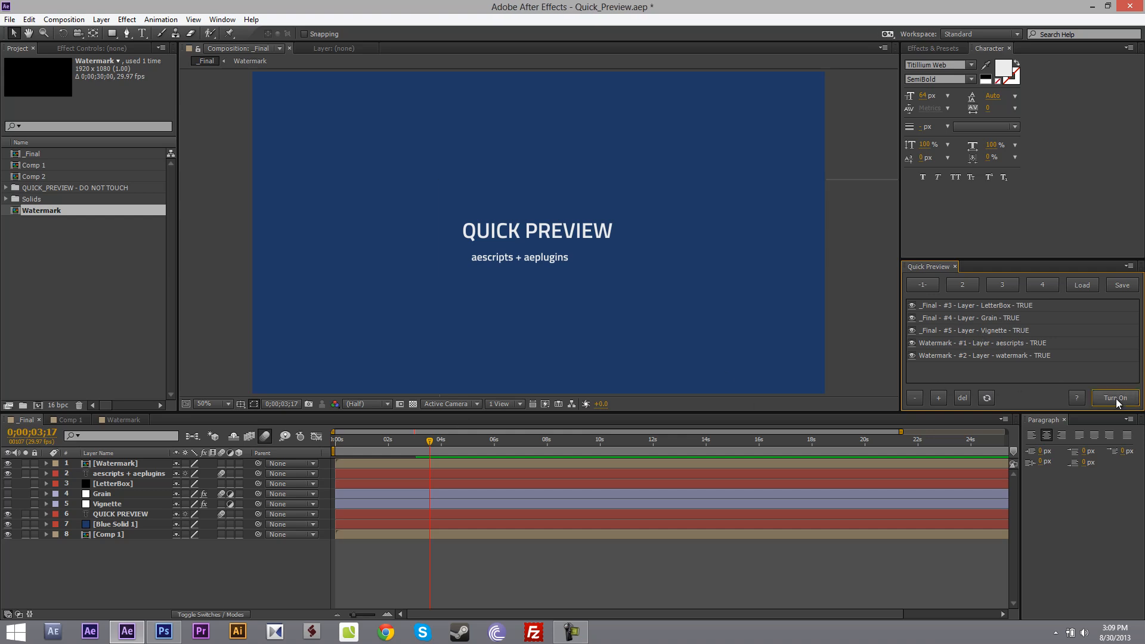
left_click(1114, 398)
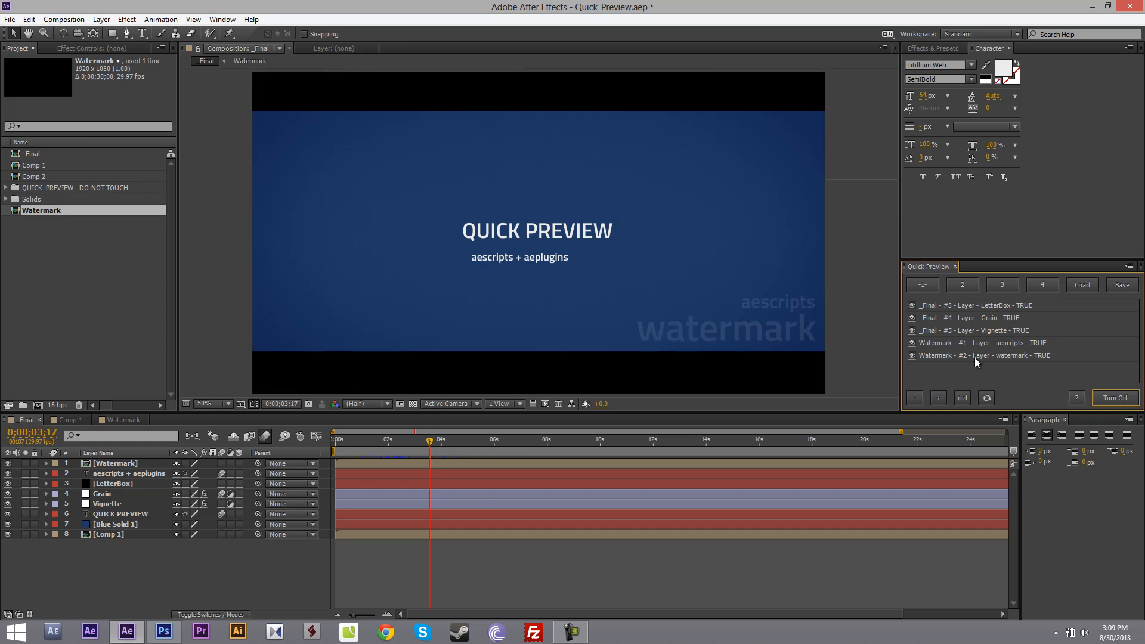
mouse_move(1008, 354)
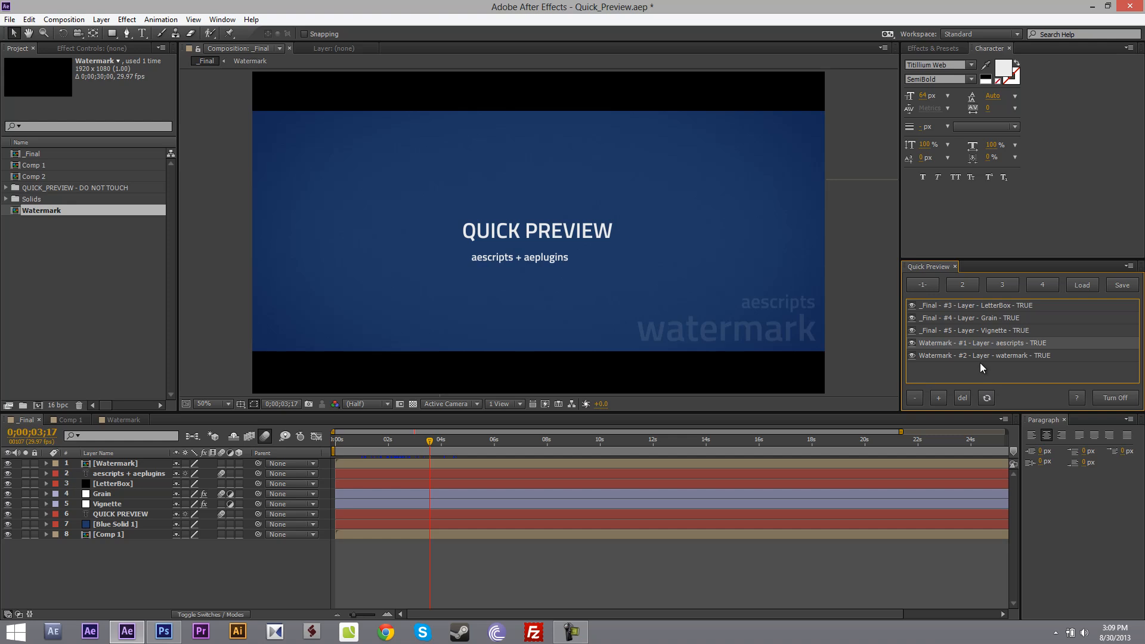
mouse_move(978, 349)
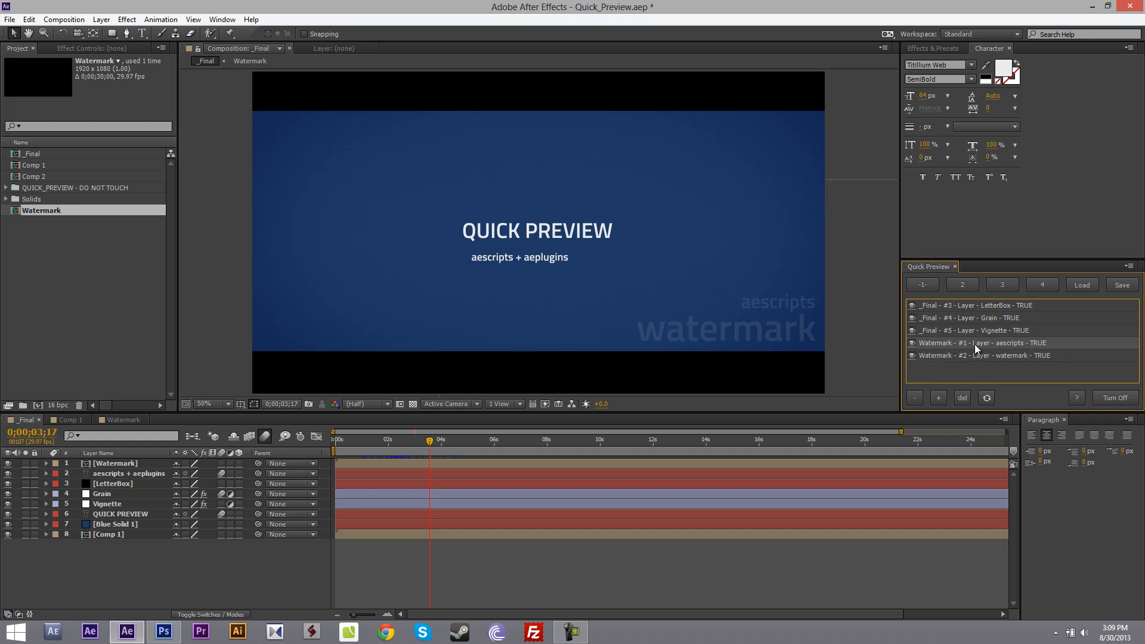
- Remove the aescripts and watermark entries, then clear all remaining items with del and Yes
left_click(913, 397)
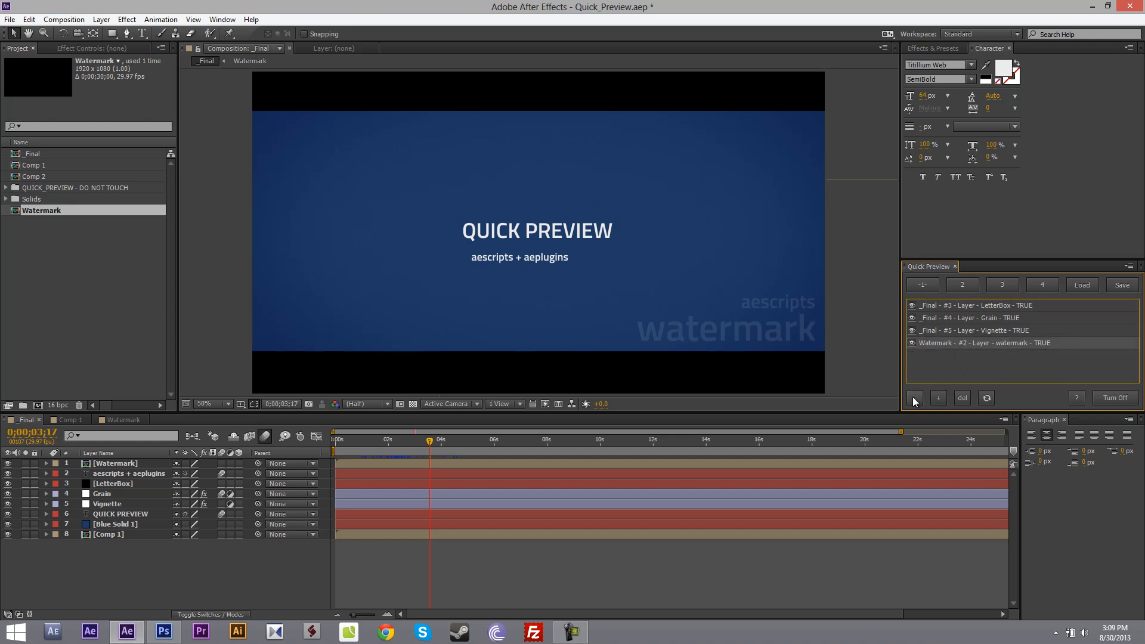
left_click(960, 398)
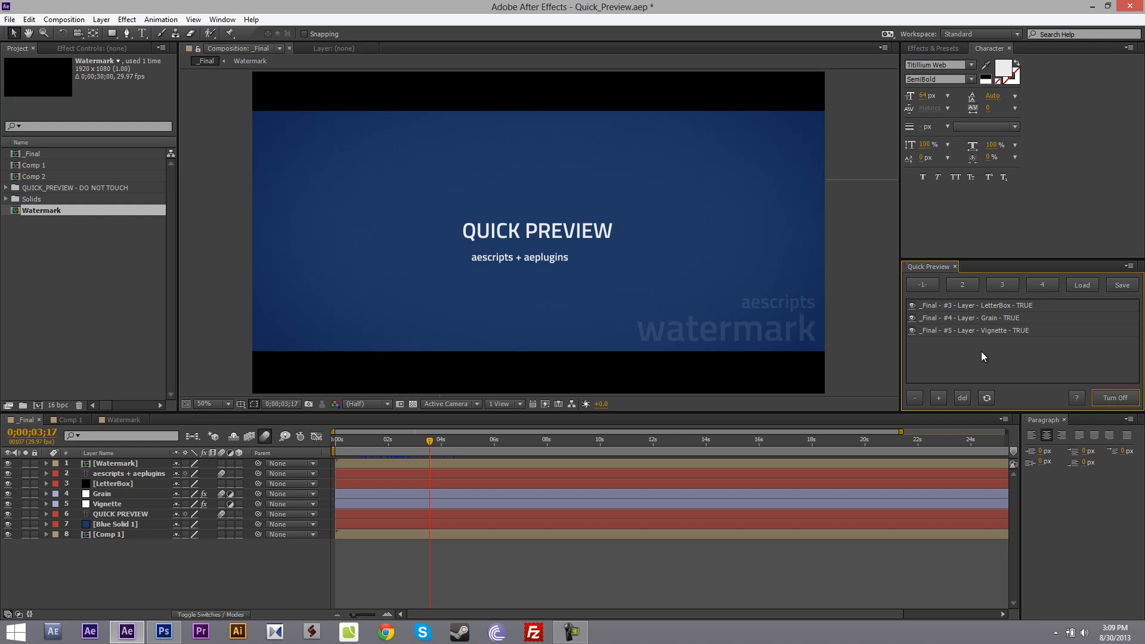
left_click(961, 397)
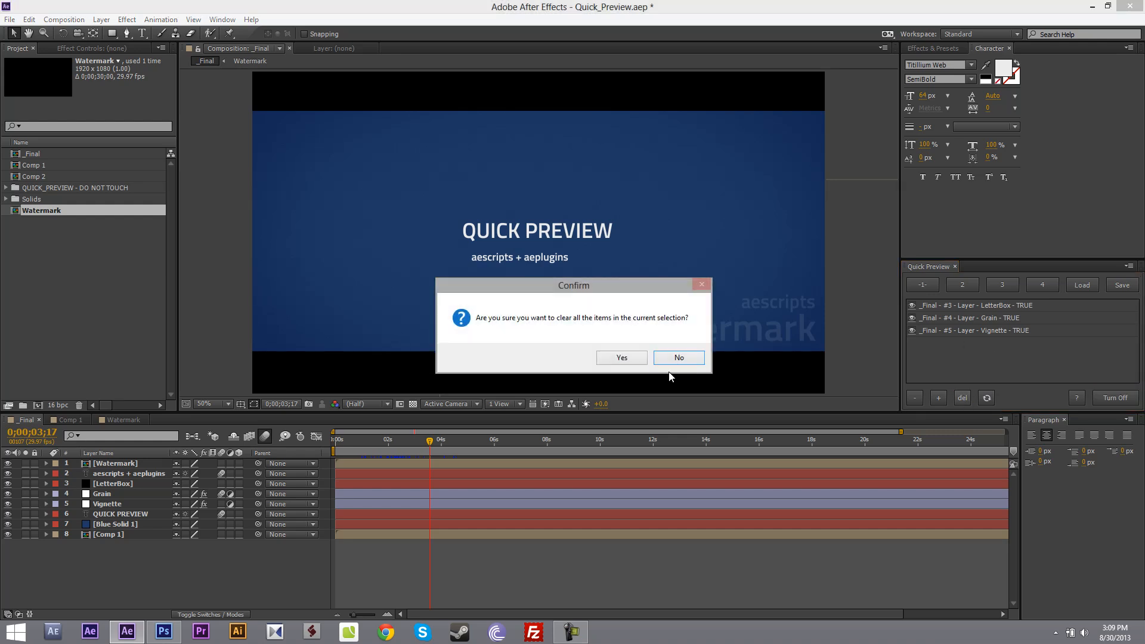
left_click(620, 358)
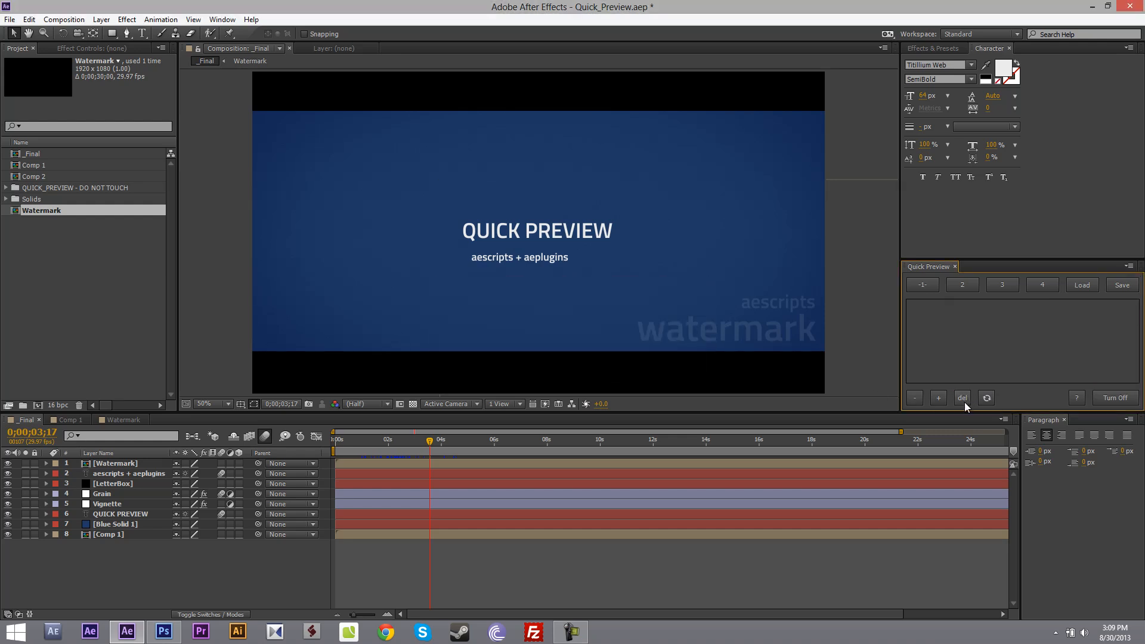
mouse_move(957, 336)
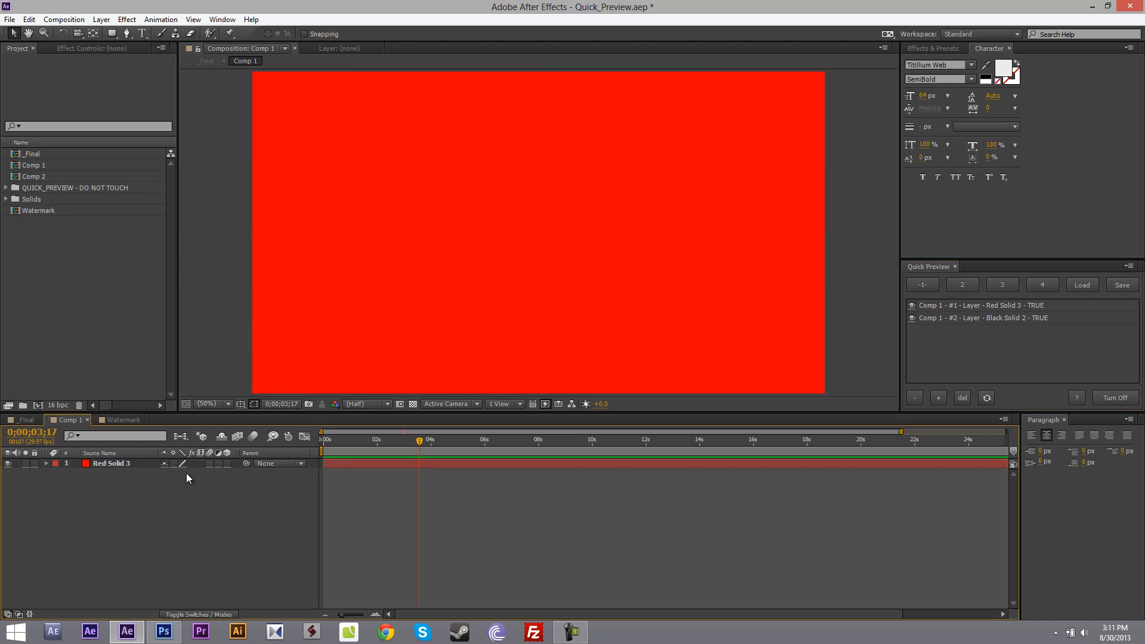
mouse_move(975, 319)
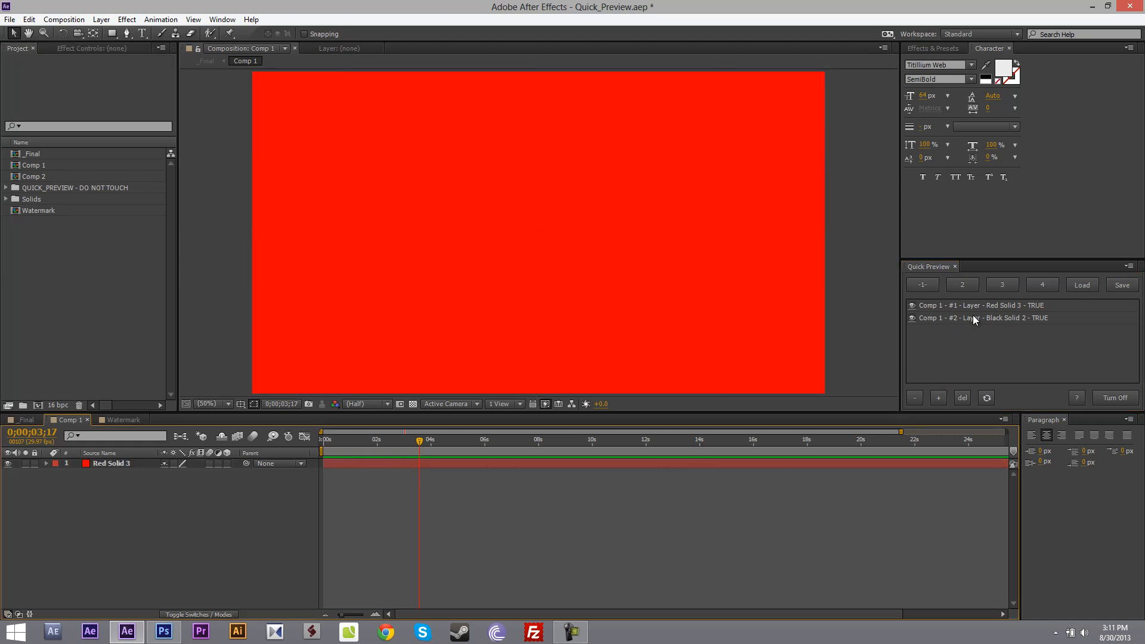
- Refresh Comp 1's Quick Preview list to drop the deleted Black Solid 2 entry
left_click(962, 397)
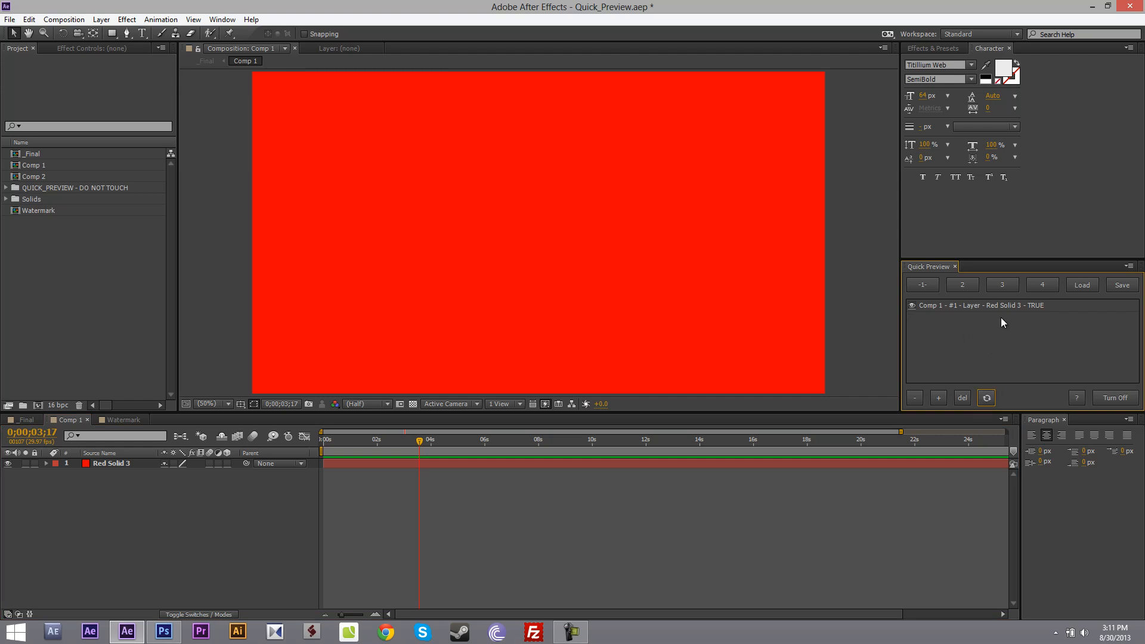
mouse_move(973, 364)
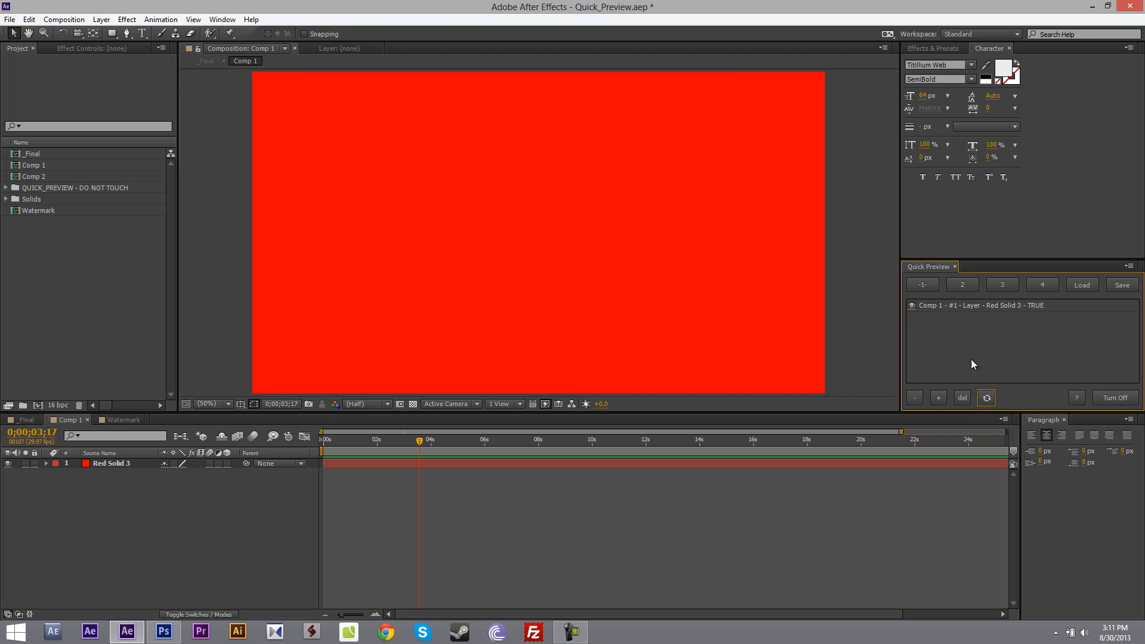
mouse_move(659, 338)
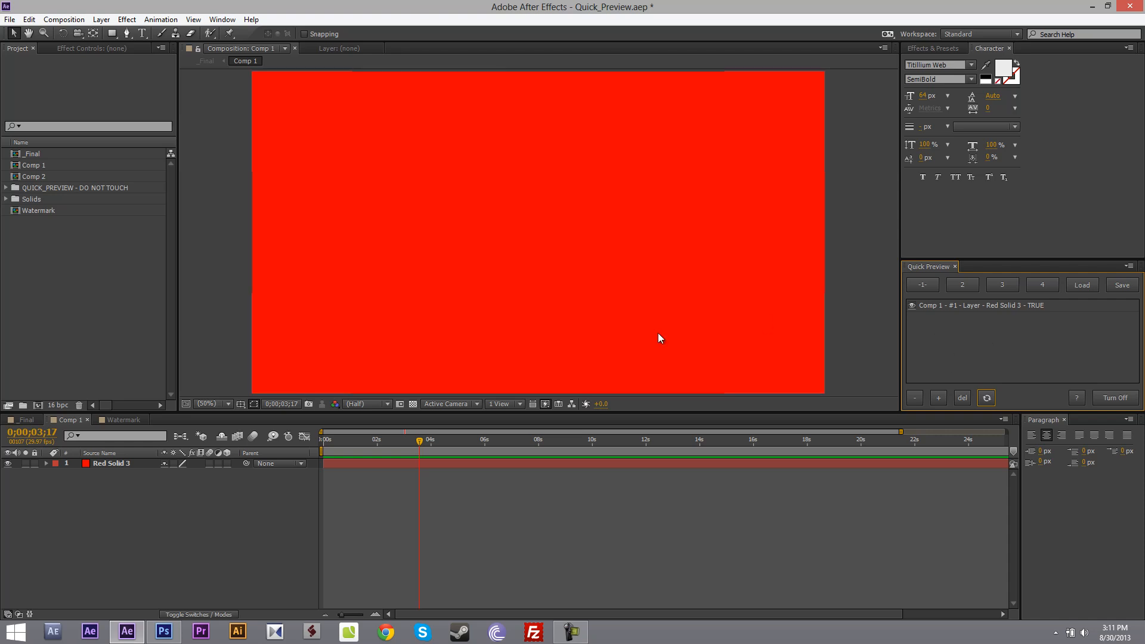